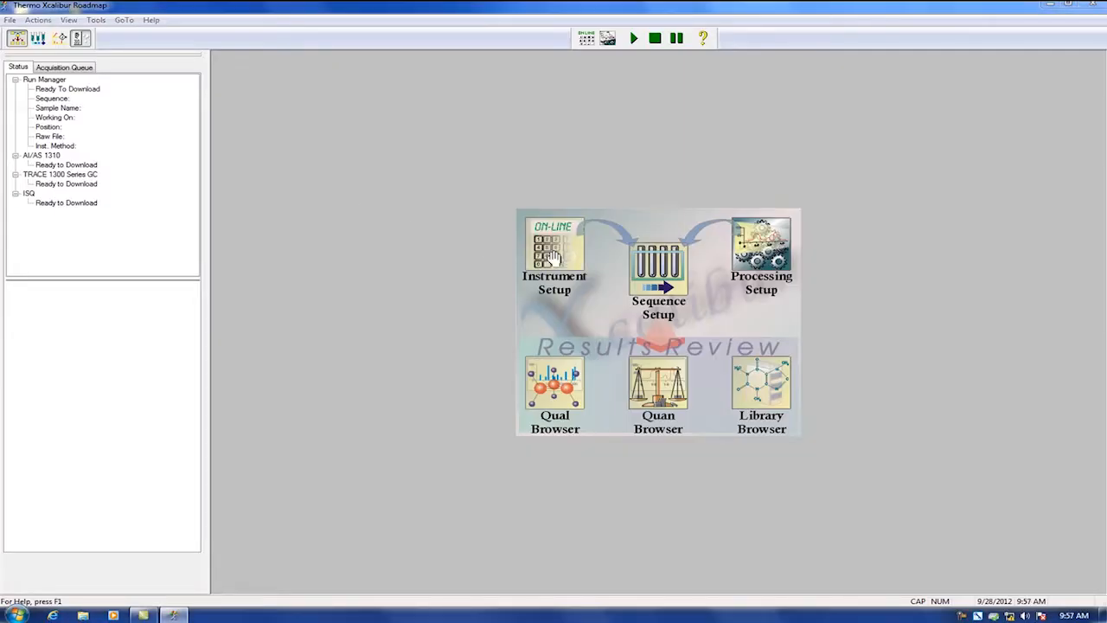
Step: Bring up the ISQ acquisition method settings with 250 °C transfer line and ion source
click(554, 251)
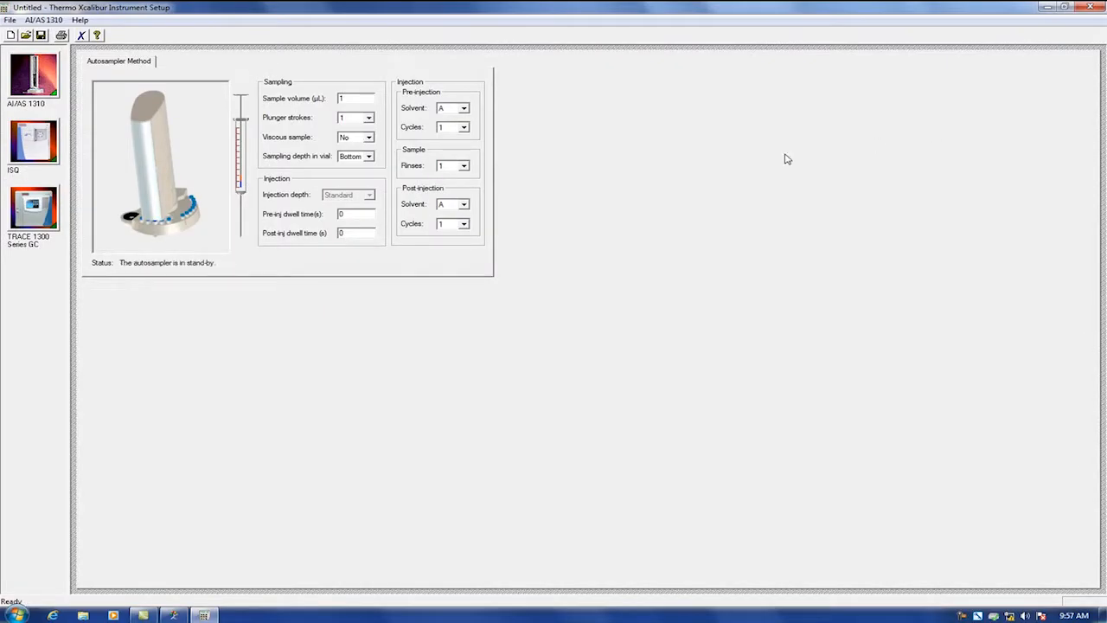
click(33, 142)
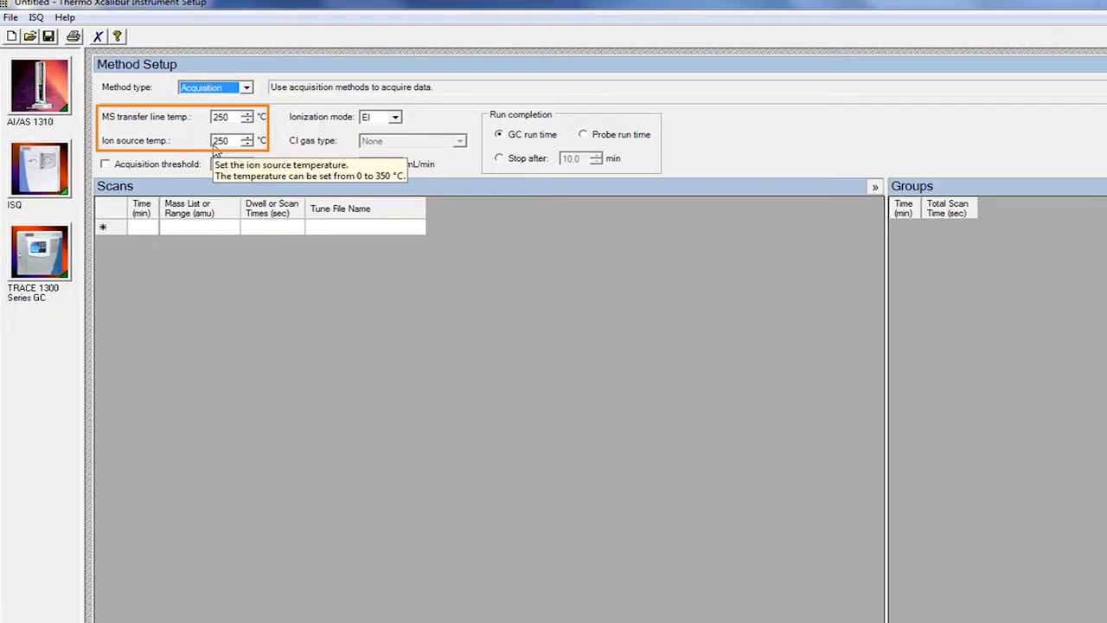
Step: Enter a 10–100 amu mass range for the first scan row at 0.00 min
click(199, 227)
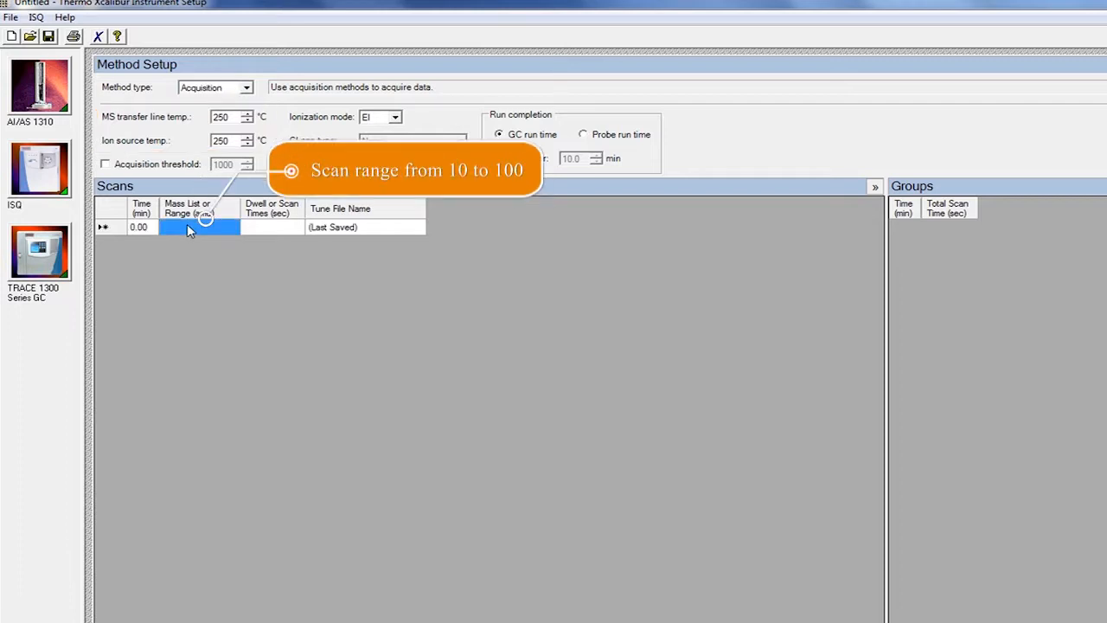
text(10-100)
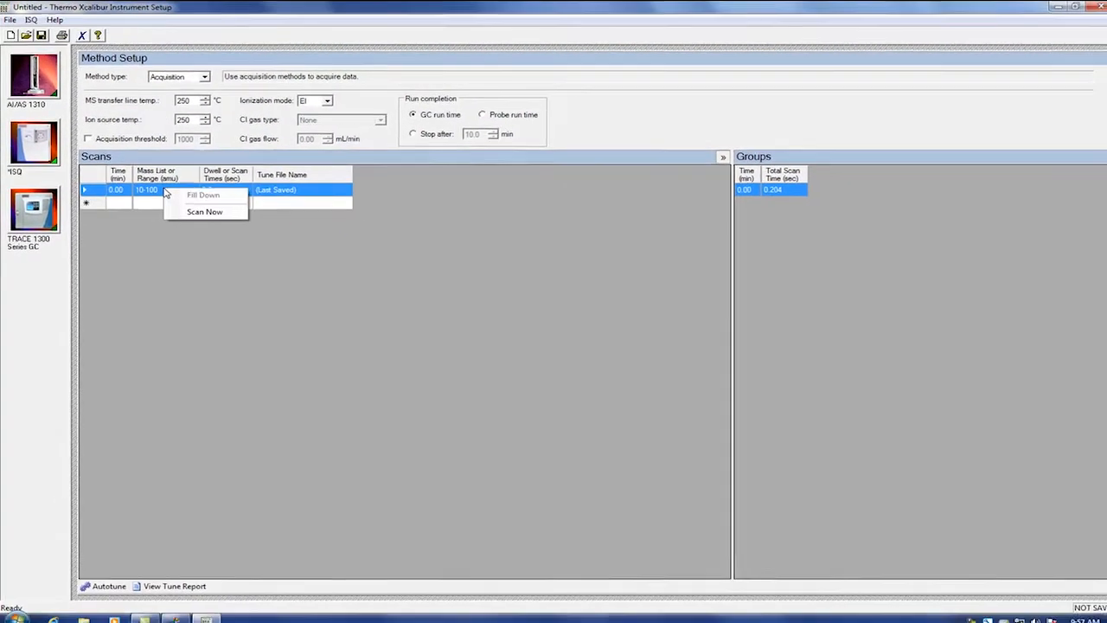
Step: Scan the 10–100 range live for air and water peaks at 18 and 28, then dismiss it
click(204, 211)
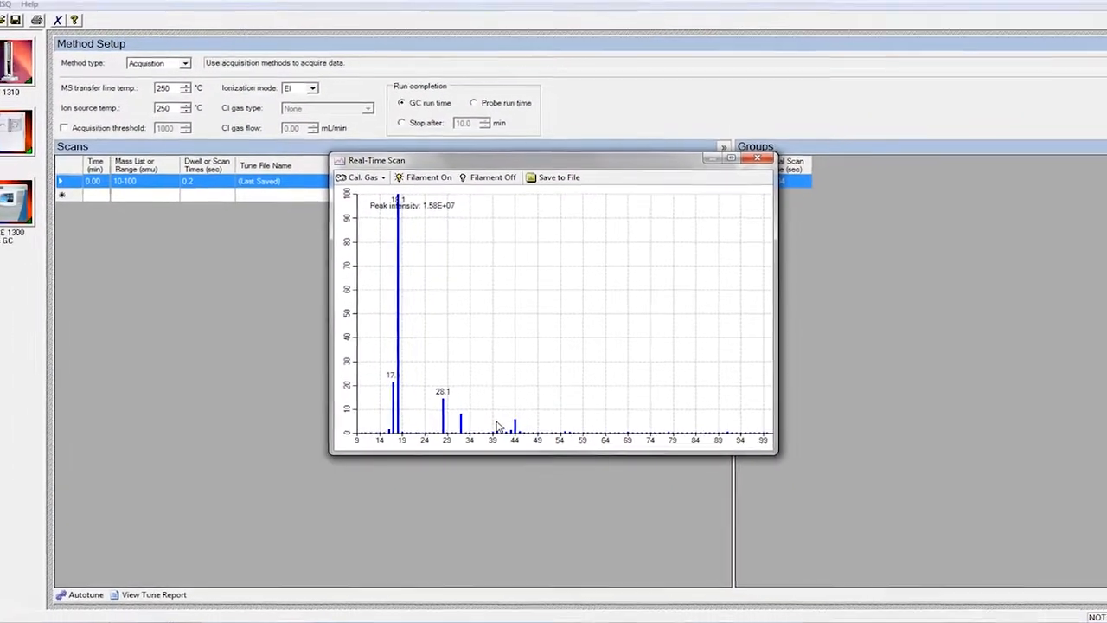
click(757, 158)
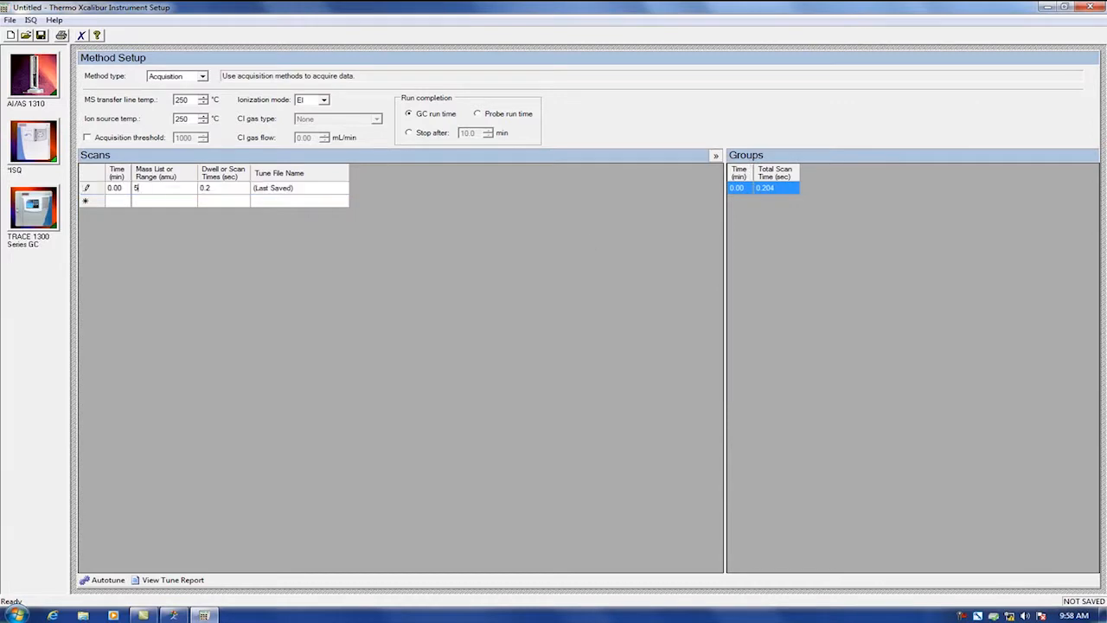
Step: Widen the scan range to 50–650 and start a live Scan Now of it
text(50-650)
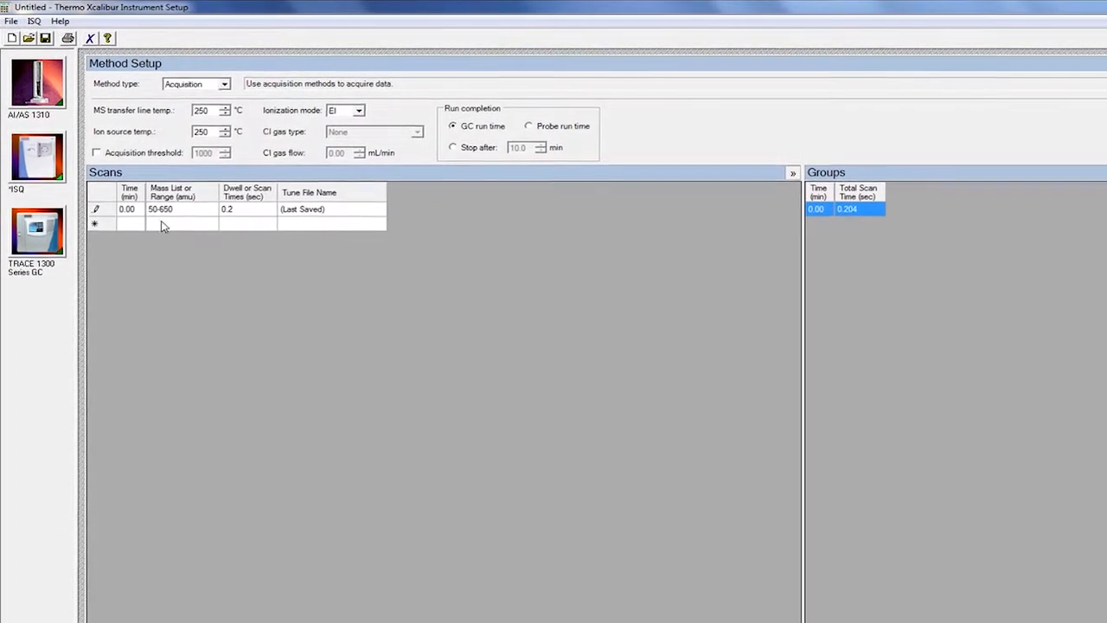
right_click(182, 208)
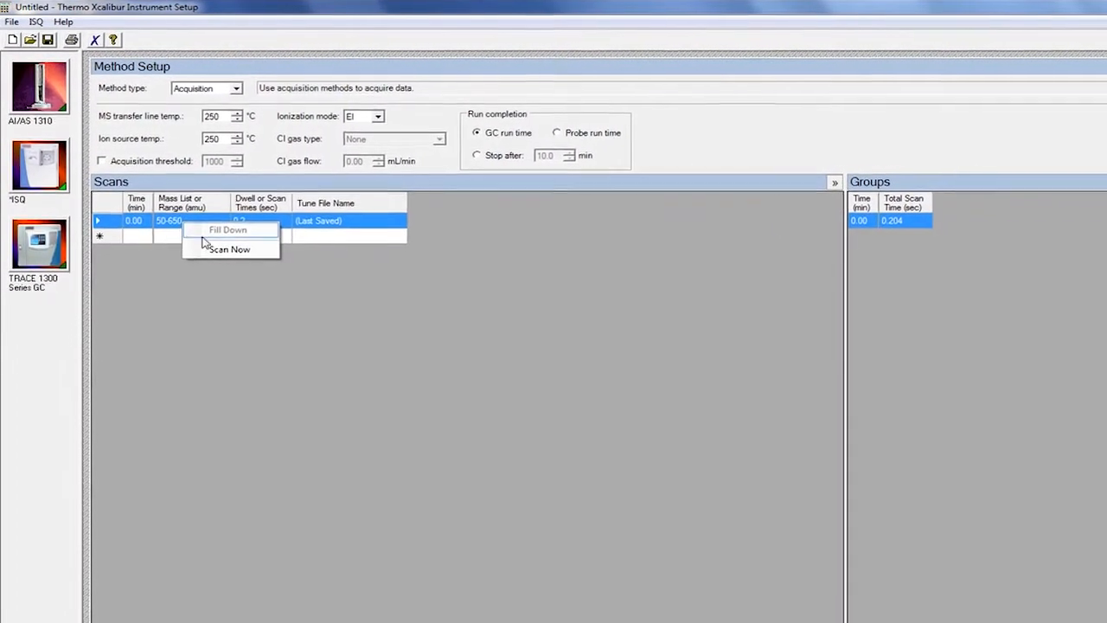
click(228, 249)
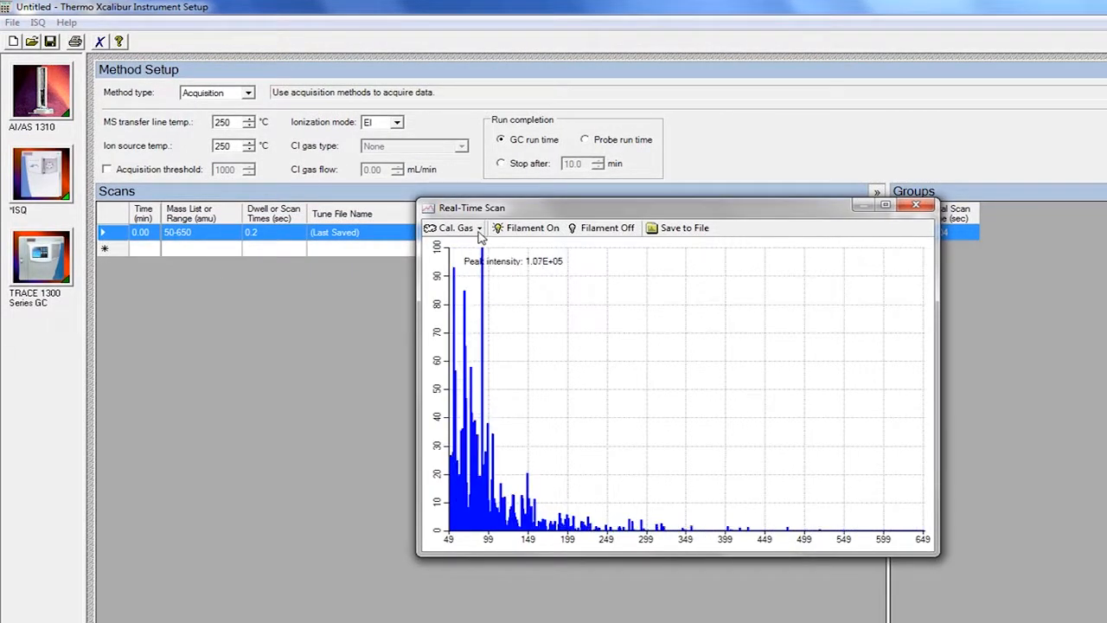
Step: Switch Cal. Gas to EI so peaks at 69, 100, 131 and 219 appear in the live spectrum
click(454, 228)
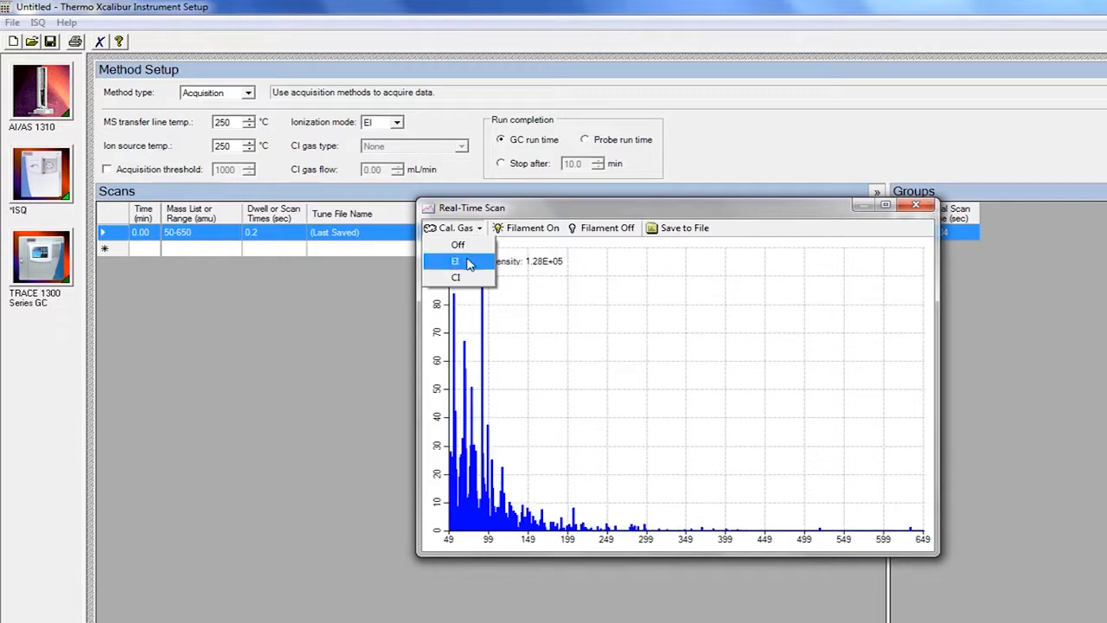
click(457, 262)
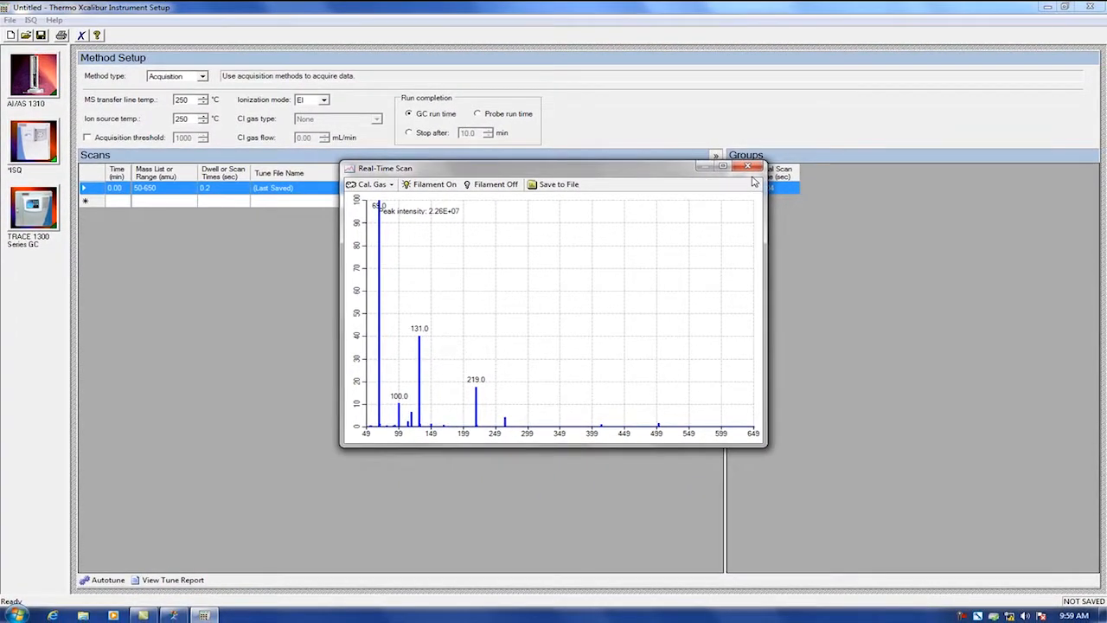
Step: Leave the live scan and bring up the Autotune dialog with EI tune type selected
click(748, 166)
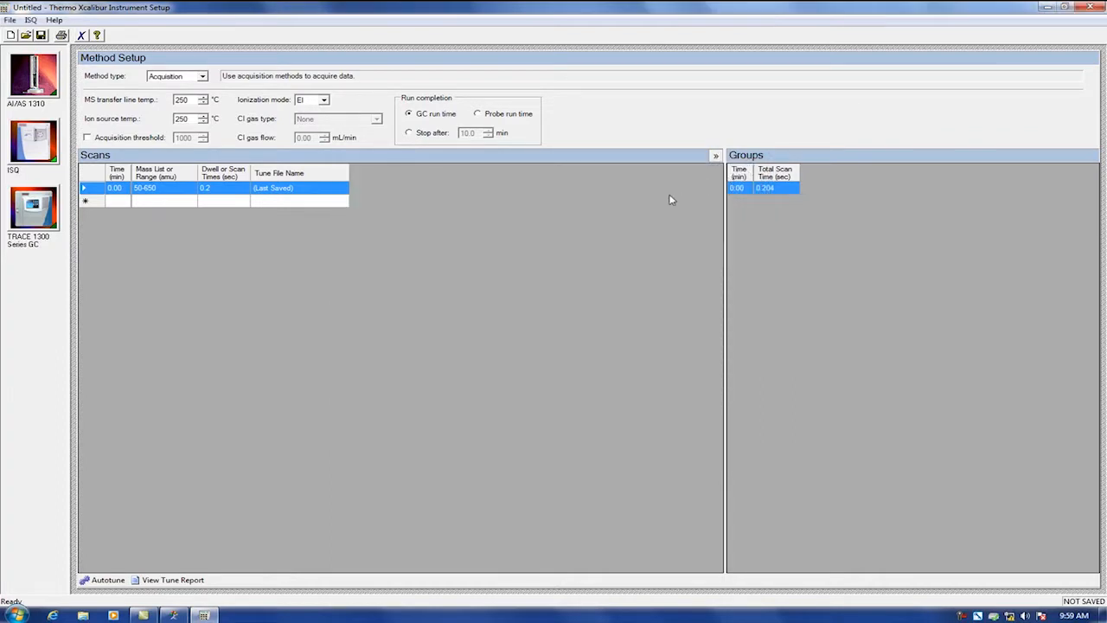
mouse_move(431, 239)
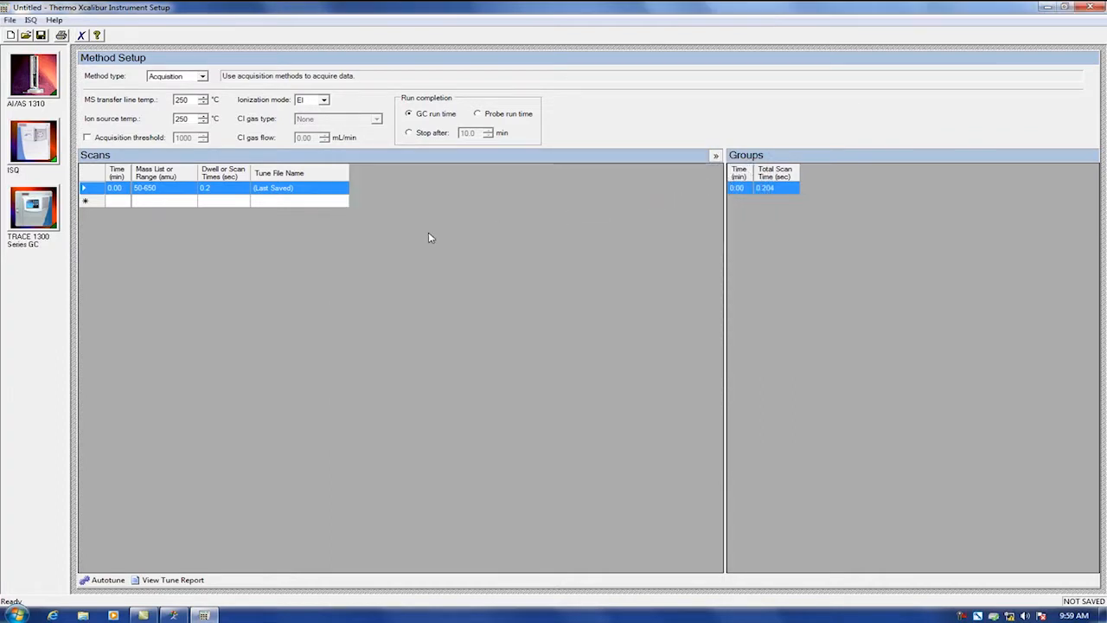
click(102, 579)
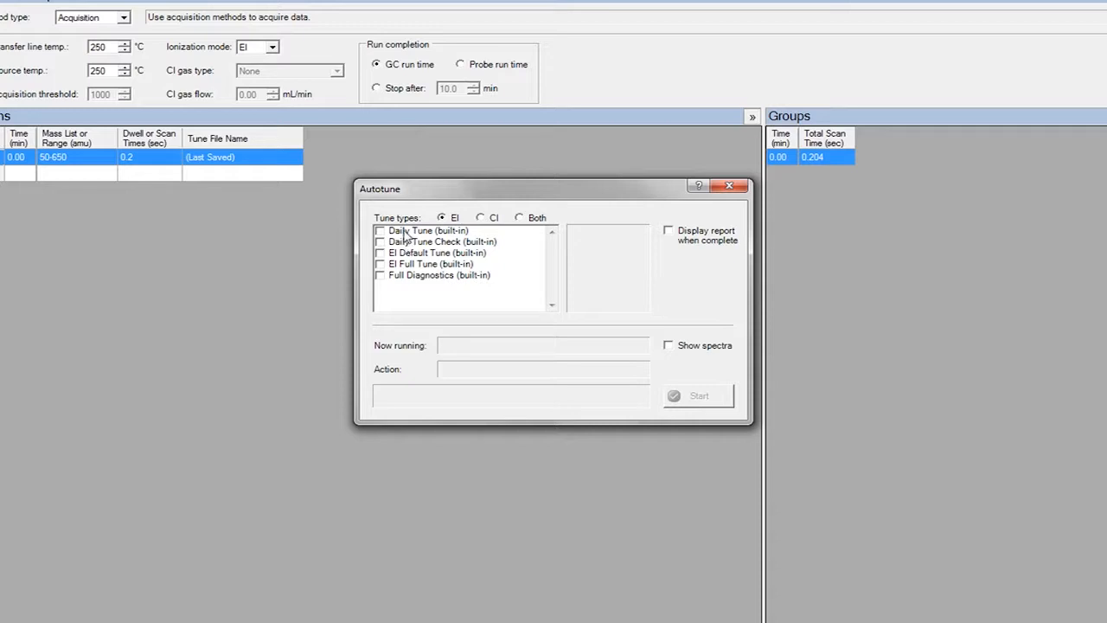
Step: Browse Daily Tune, EI Full Tune and EI Default Tune, leaving only Daily Tune Check ticked
click(381, 230)
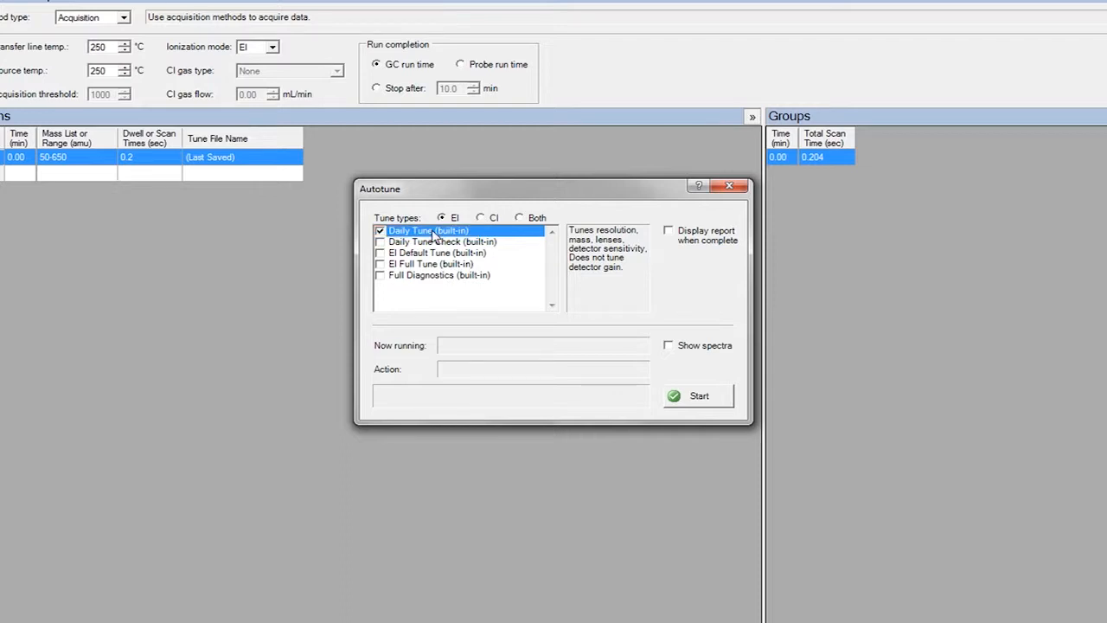
click(379, 230)
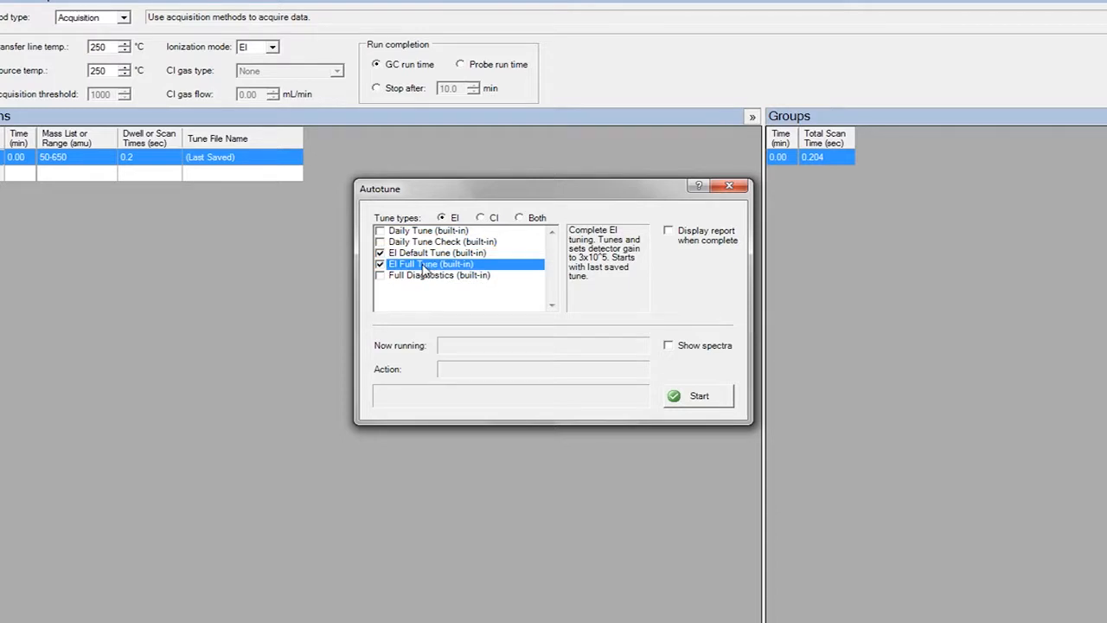
click(380, 253)
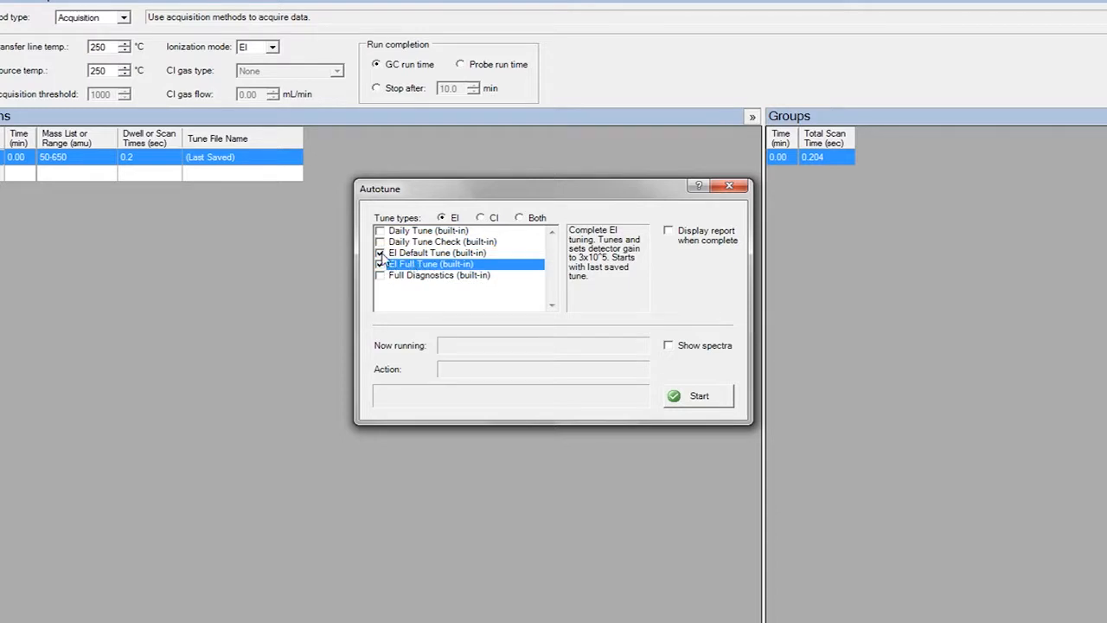
click(436, 253)
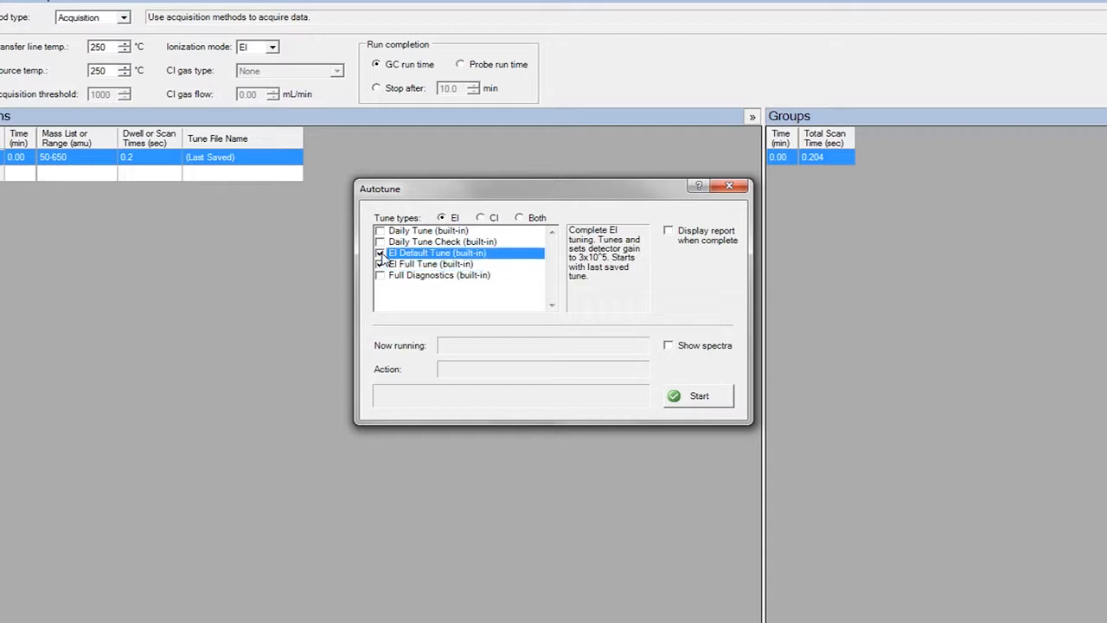
click(429, 263)
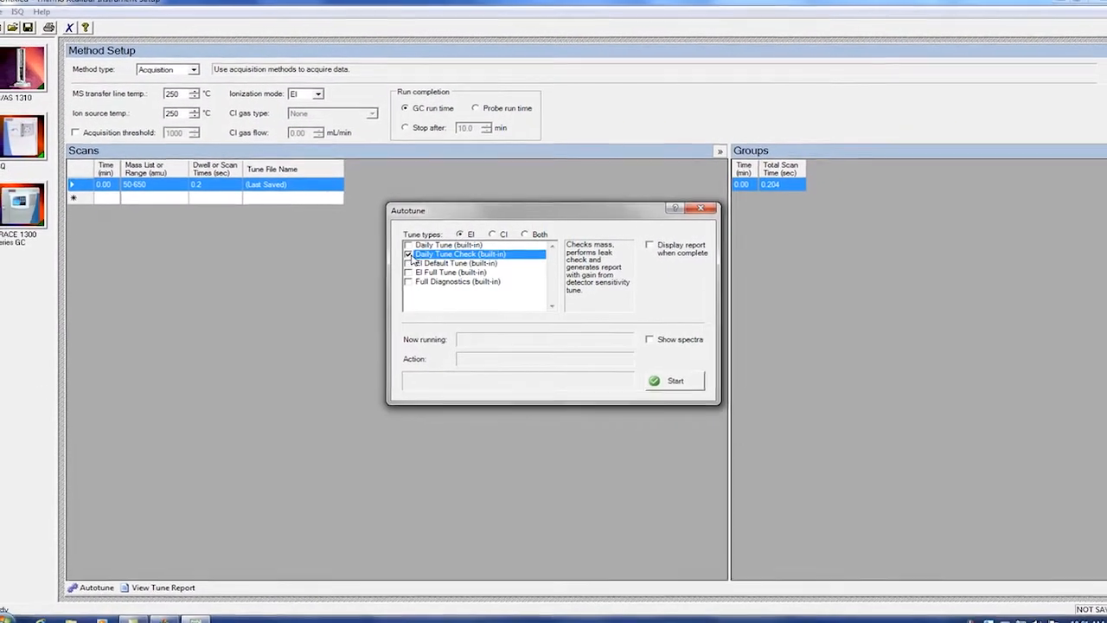
Step: Run Daily Tune Check with Display report when complete ticked, and acknowledge its success
click(675, 380)
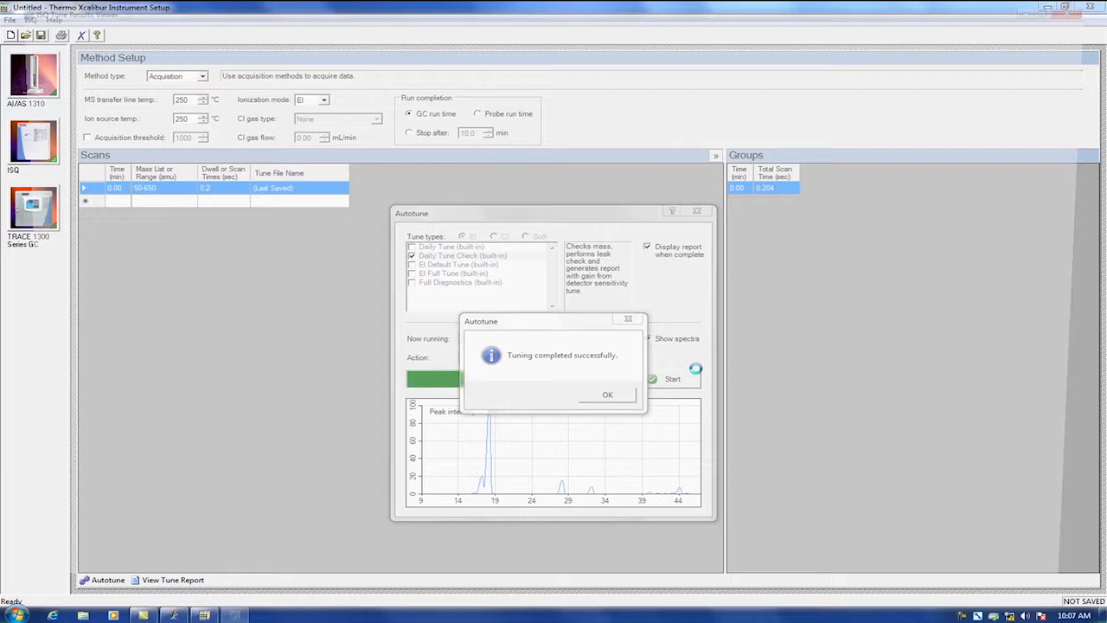
click(607, 395)
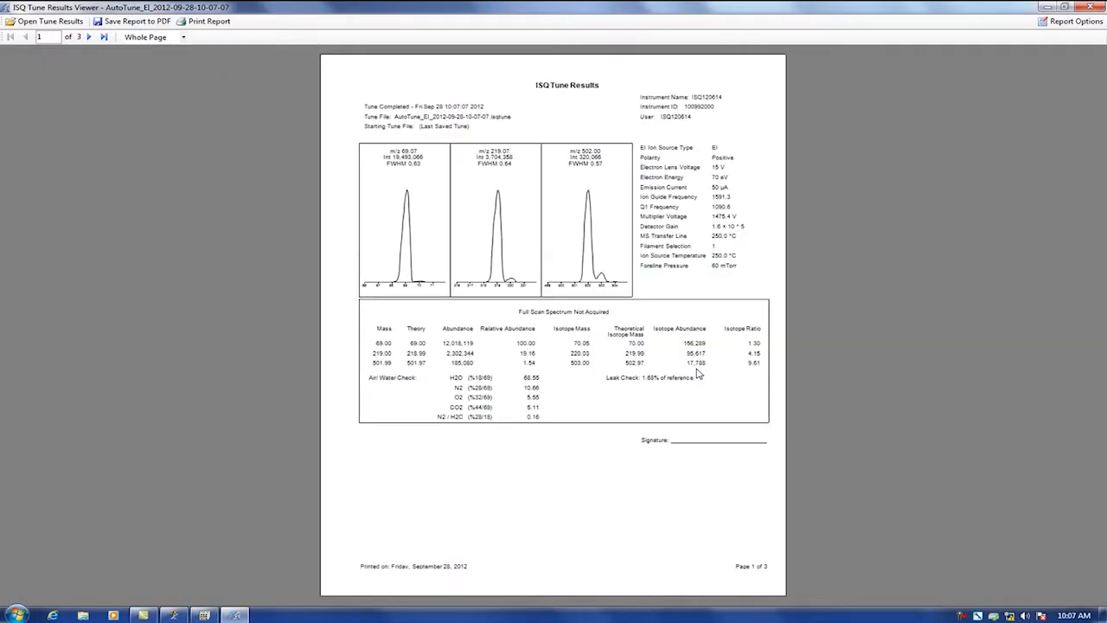
Step: Zoom the tune report beyond Whole Page and review the m/z 69, 219 and 502 peak profiles
click(145, 36)
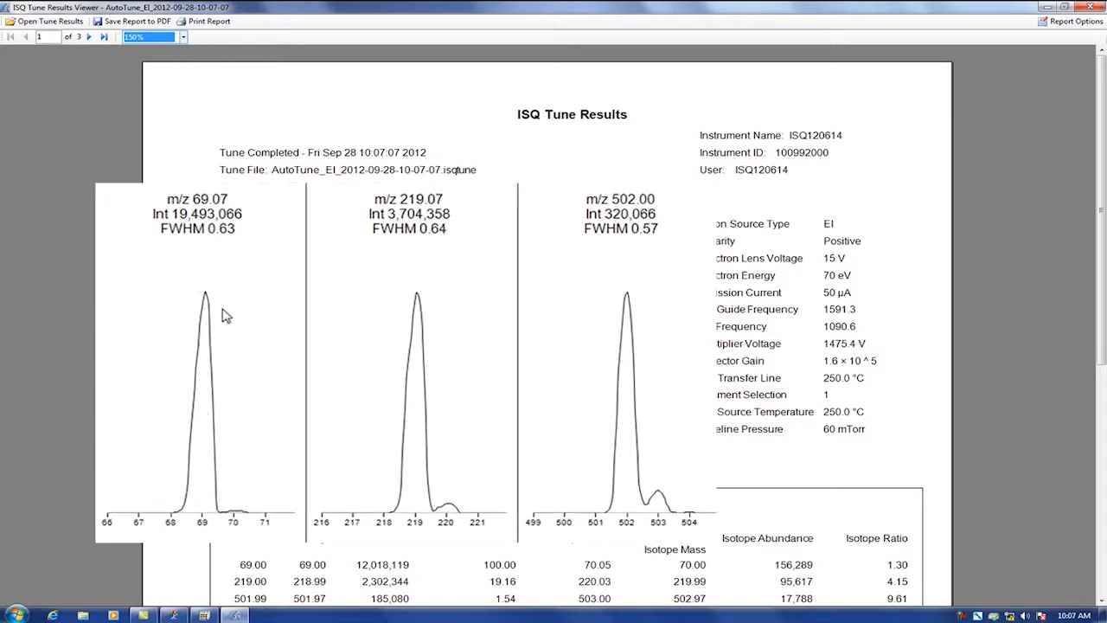
mouse_move(235, 516)
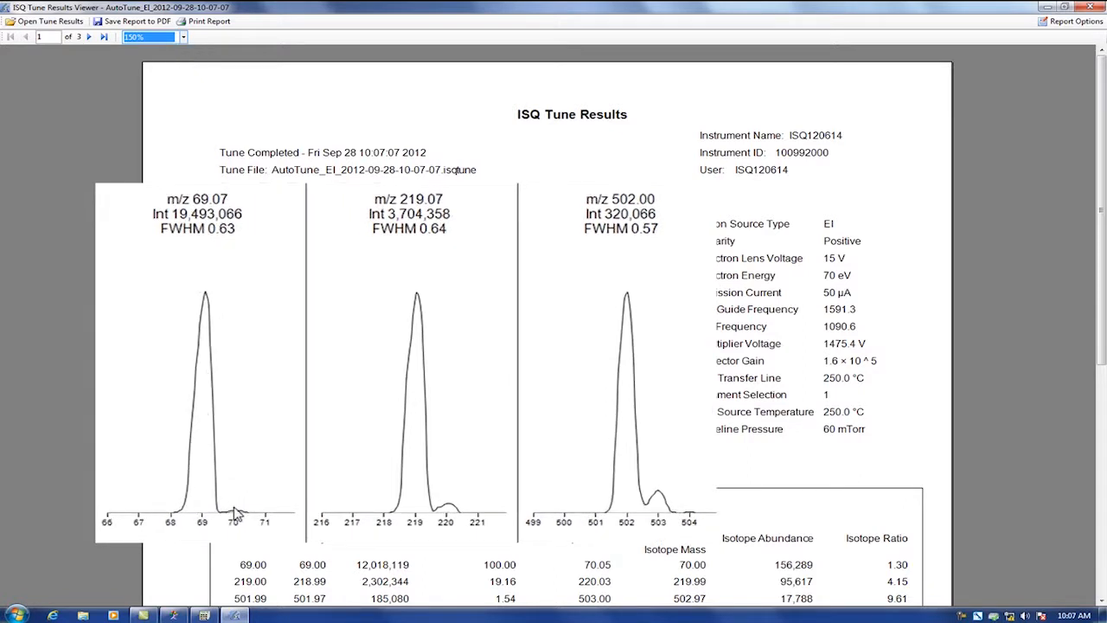
mouse_move(407, 519)
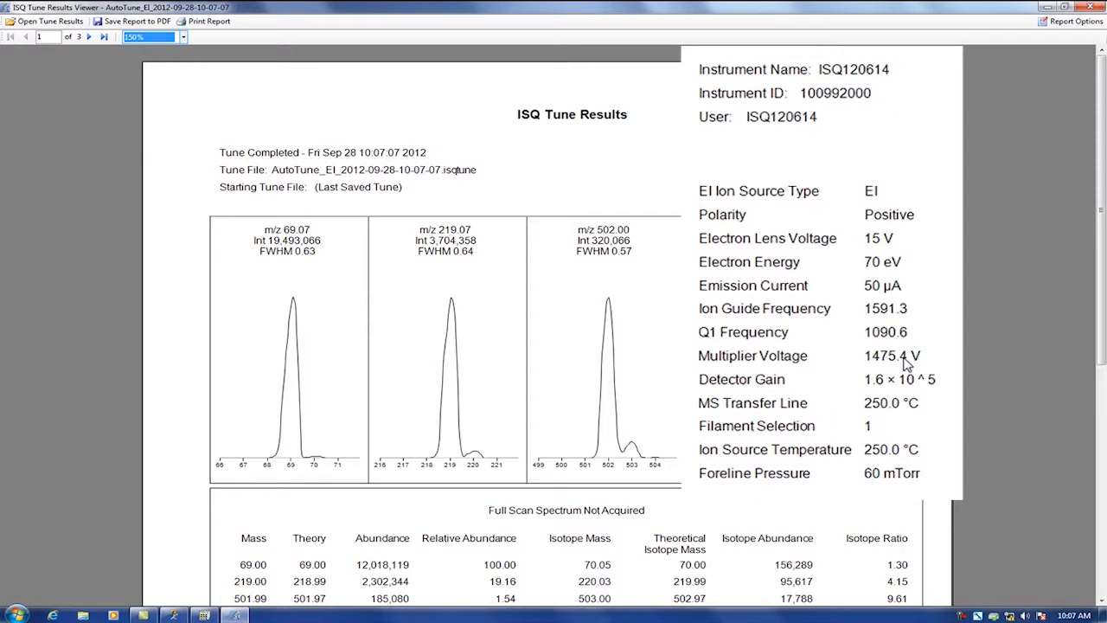
scroll(down, 3)
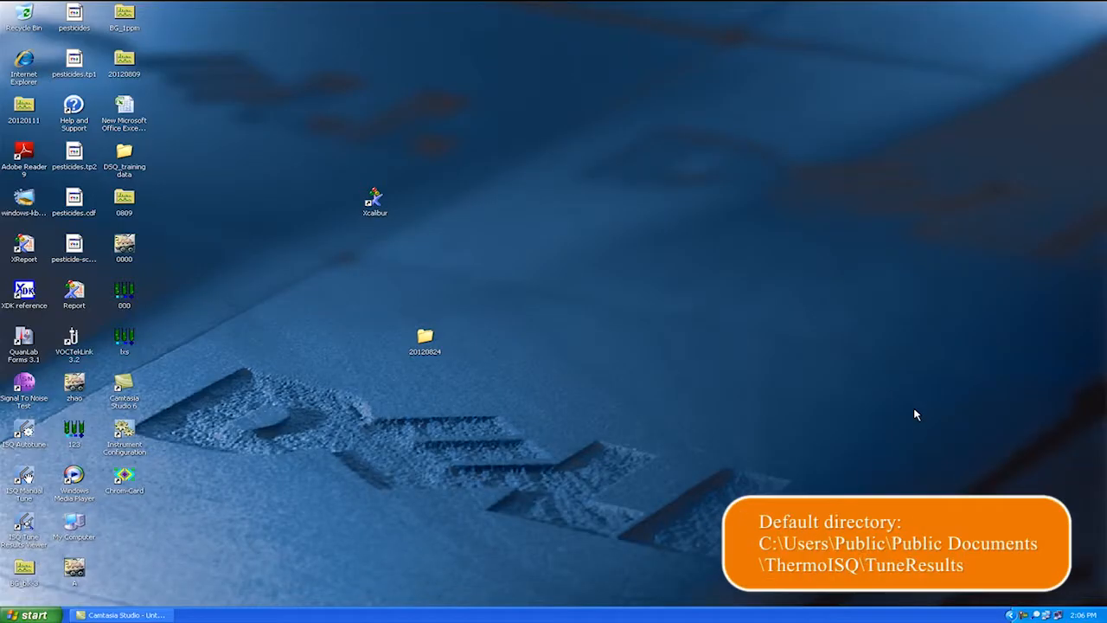
mouse_move(910, 411)
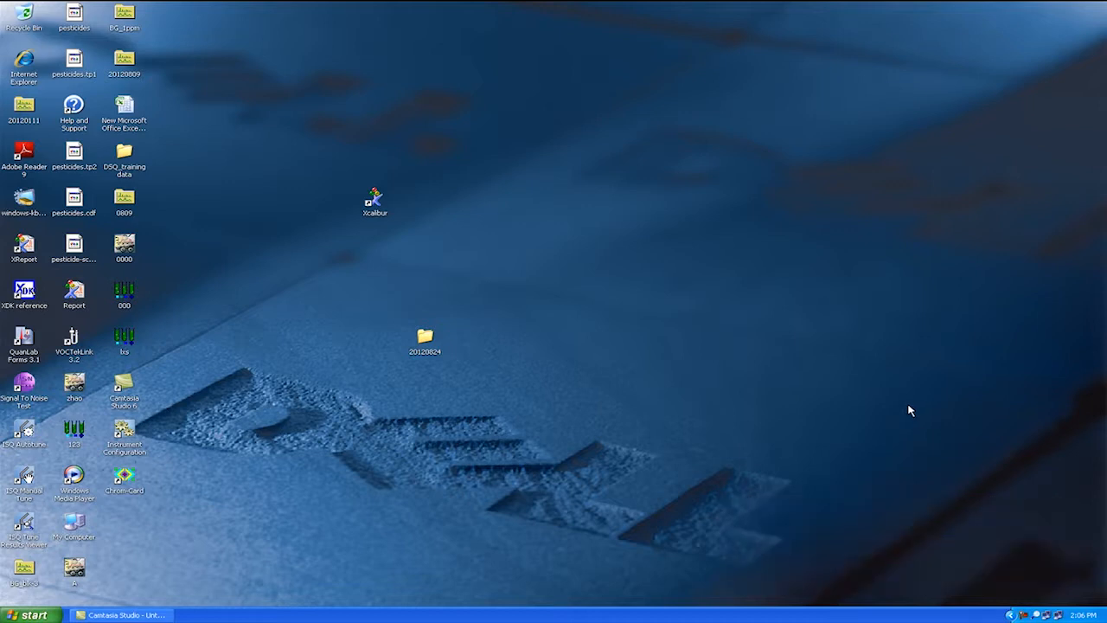
Step: Launch Xcalibur Instrument Setup from the desktop and select the 200 °C ion source temperature value
double_click(374, 199)
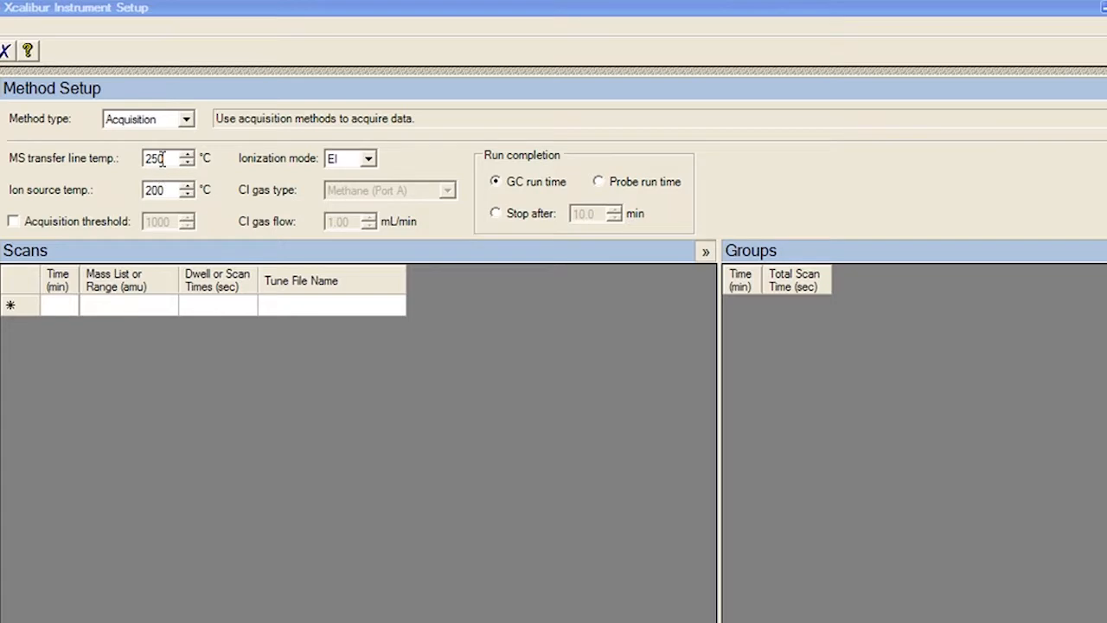
triple_click(159, 157)
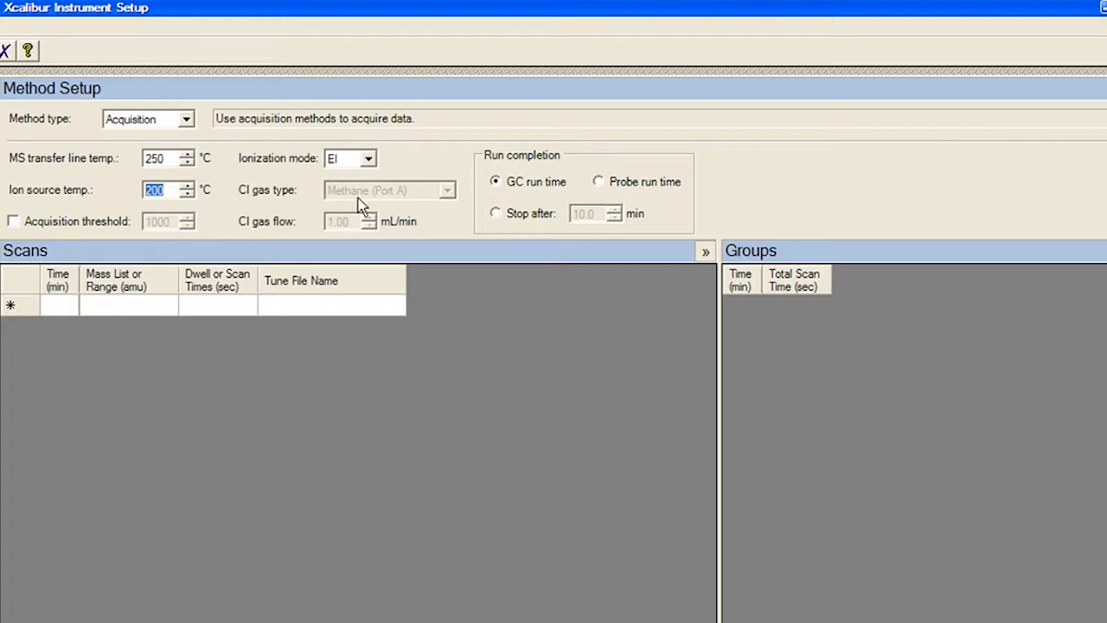
mouse_move(368, 162)
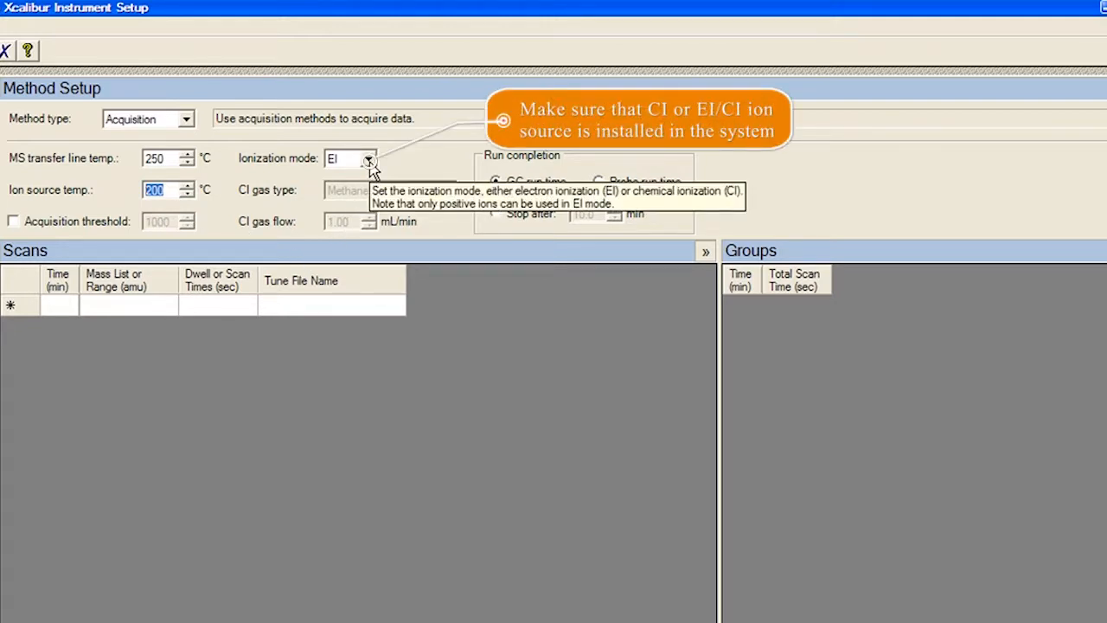
Step: Set ionization mode to CI with methane reagent gas at 1.50 mL/min flow
click(369, 159)
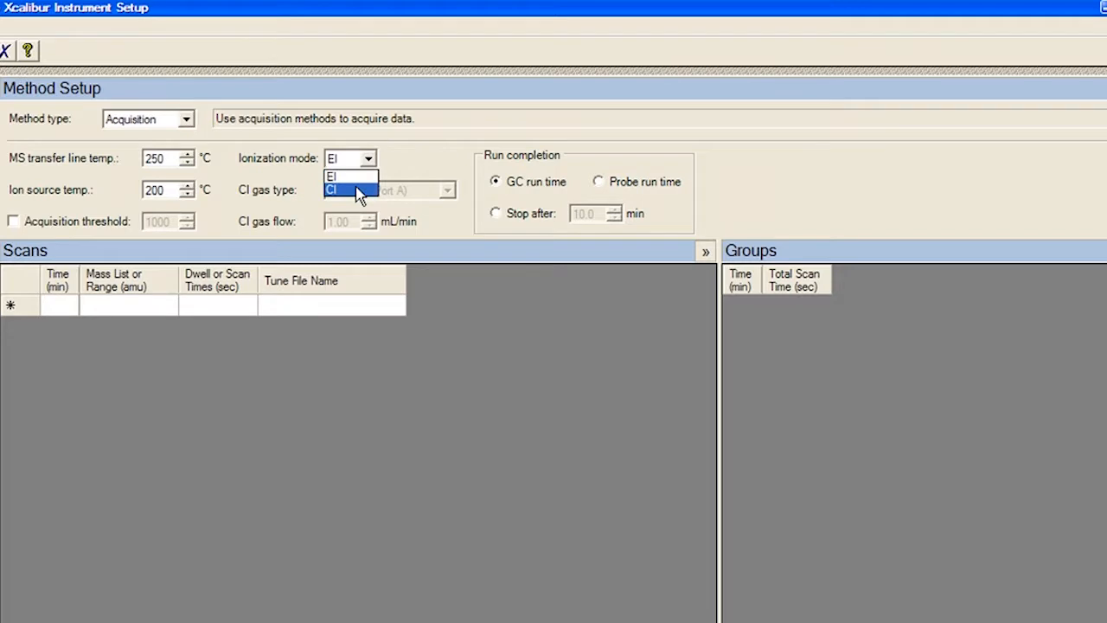
click(332, 189)
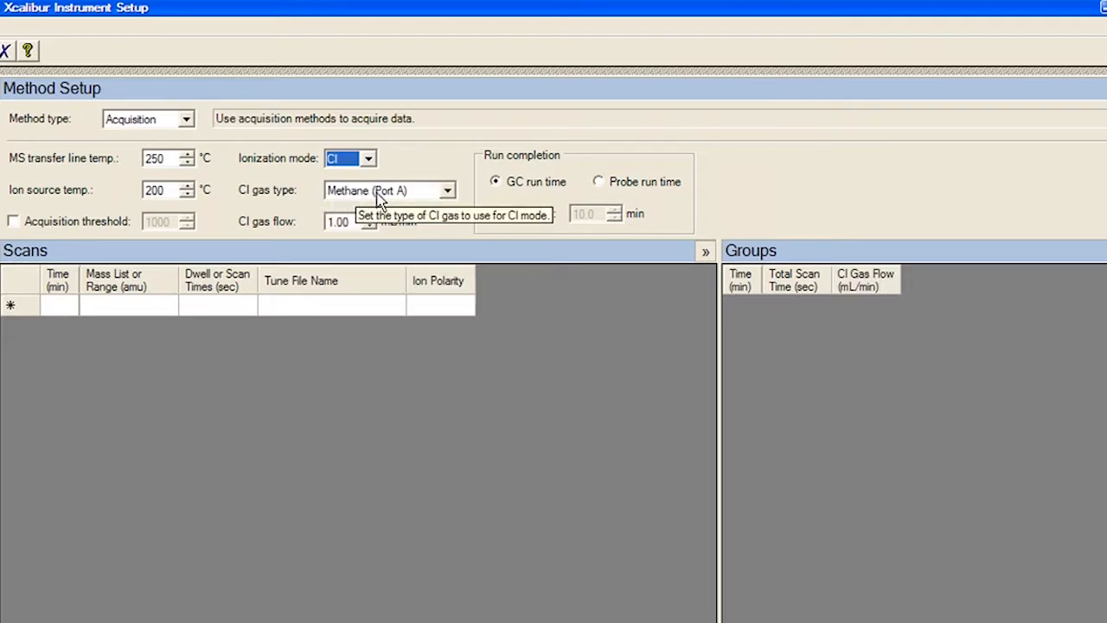
mouse_move(385, 201)
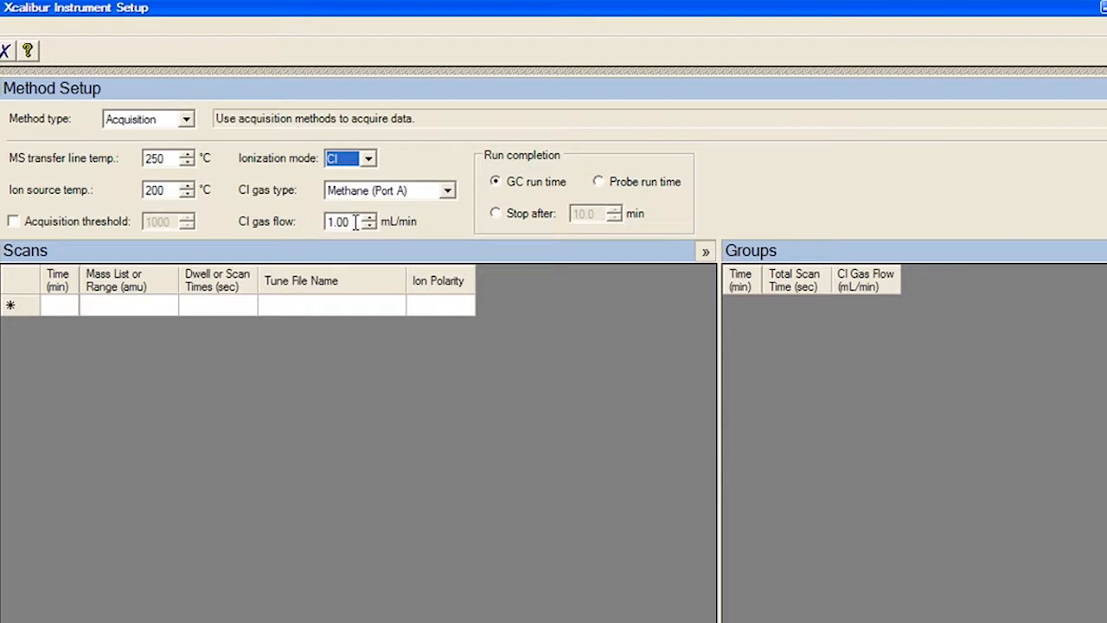
click(343, 221)
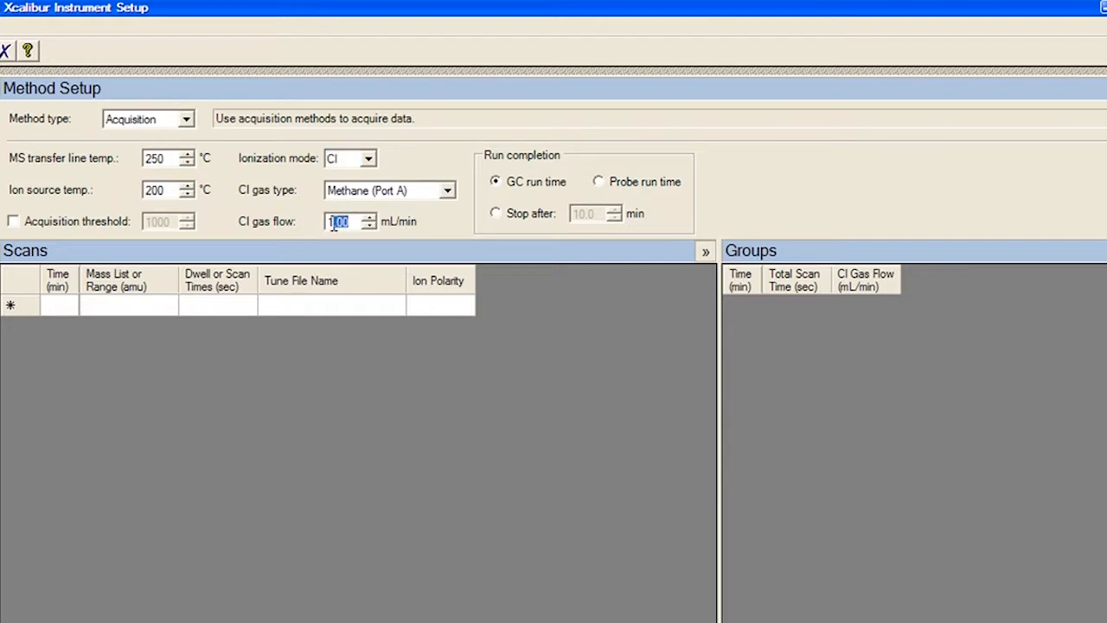
text(1)
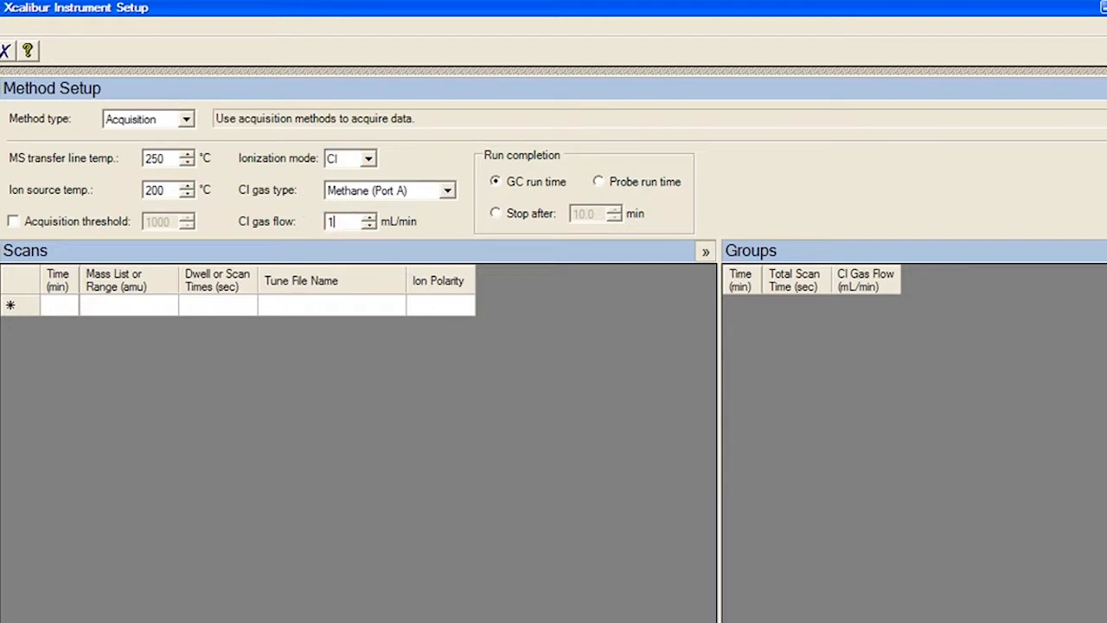
text(1.50)
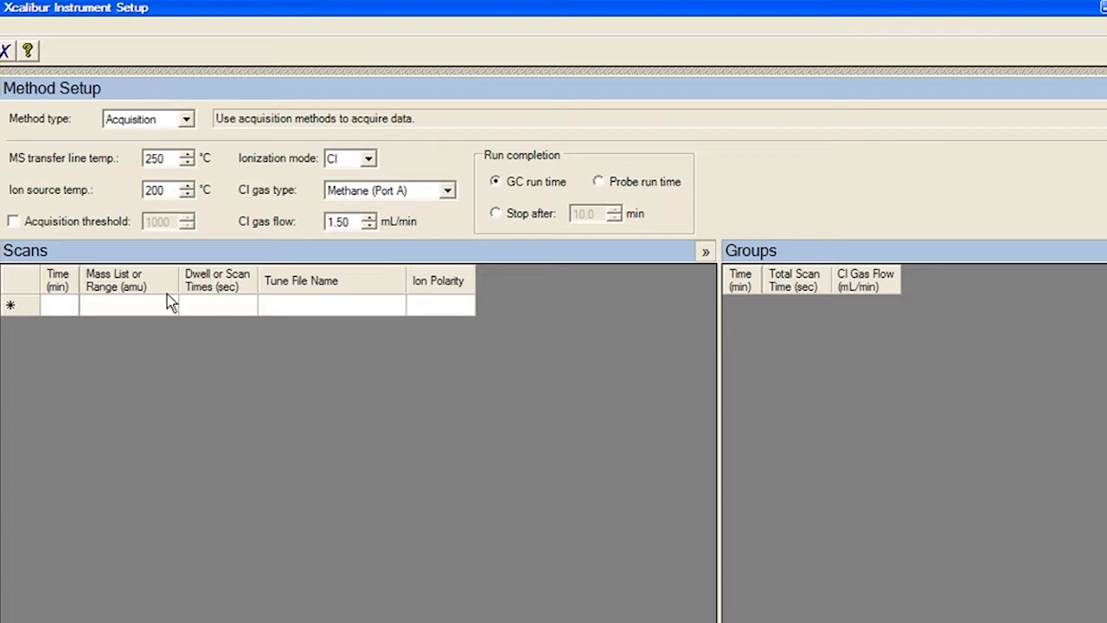
Step: Enter a first positive scan row with mass list 10-100 and bring up its row actions
click(128, 304)
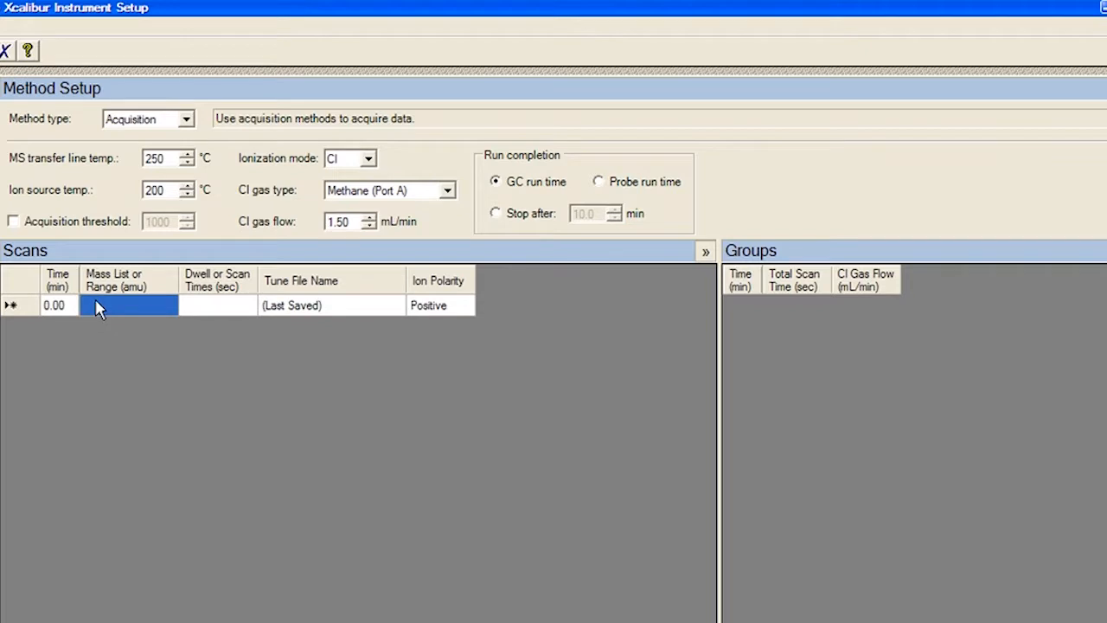
text(10-100)
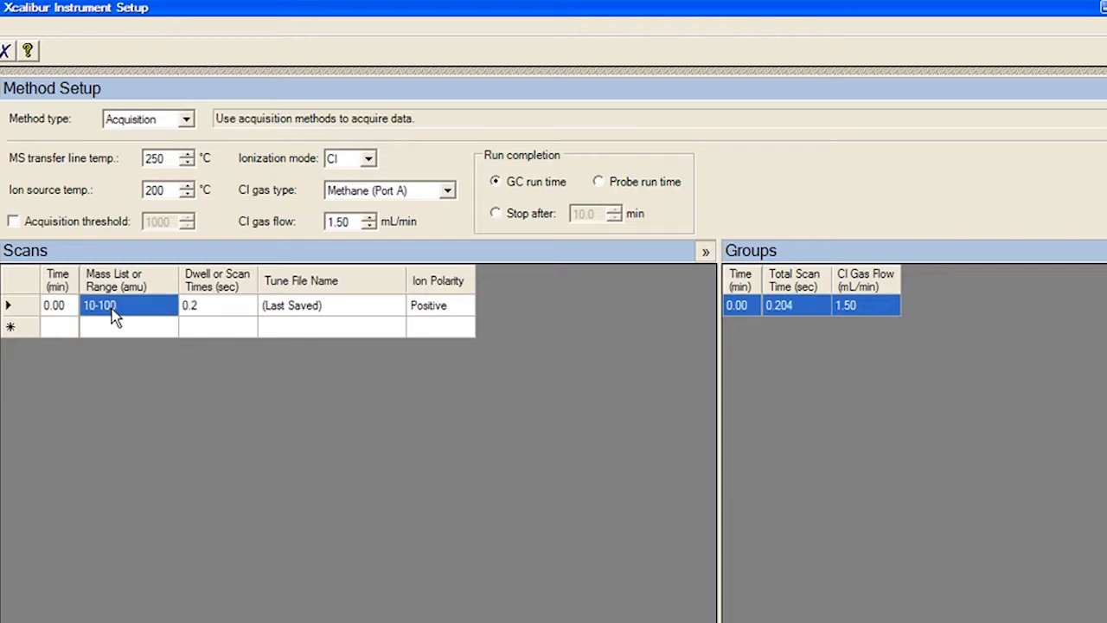
right_click(101, 305)
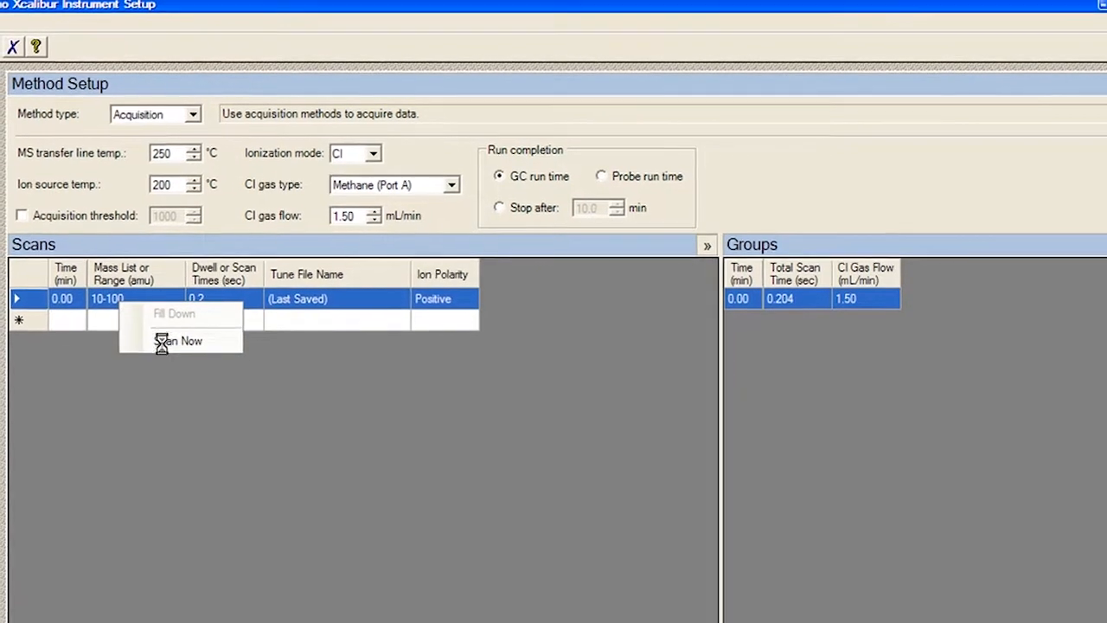
Step: Run Scan Now to view live methane reagent peaks near 17, 29 and 41, then close the display
click(180, 339)
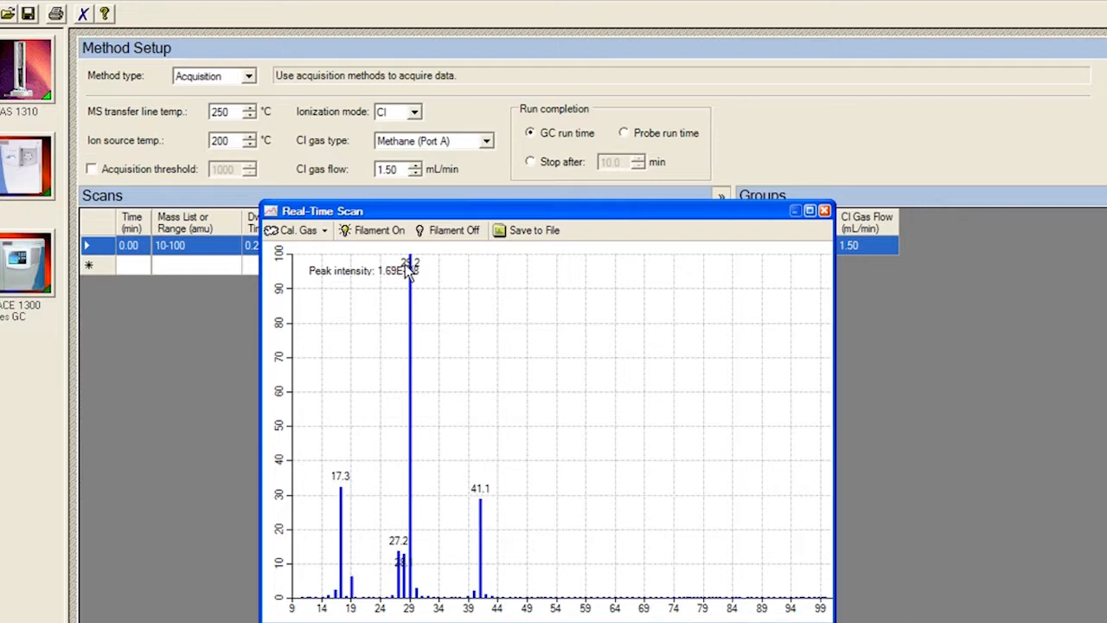
mouse_move(484, 498)
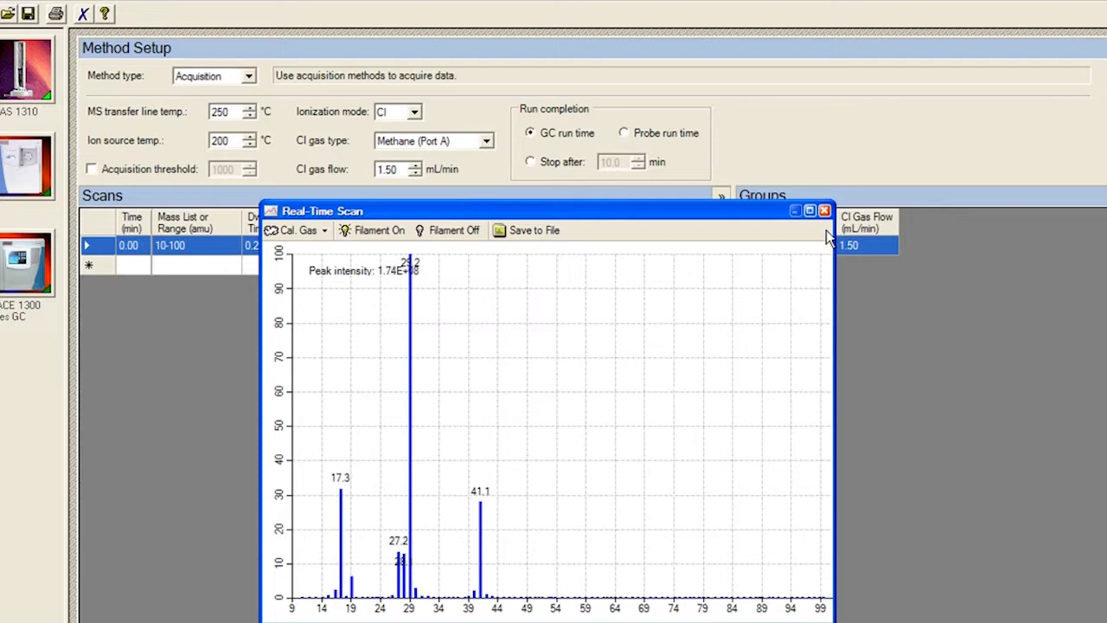
click(824, 211)
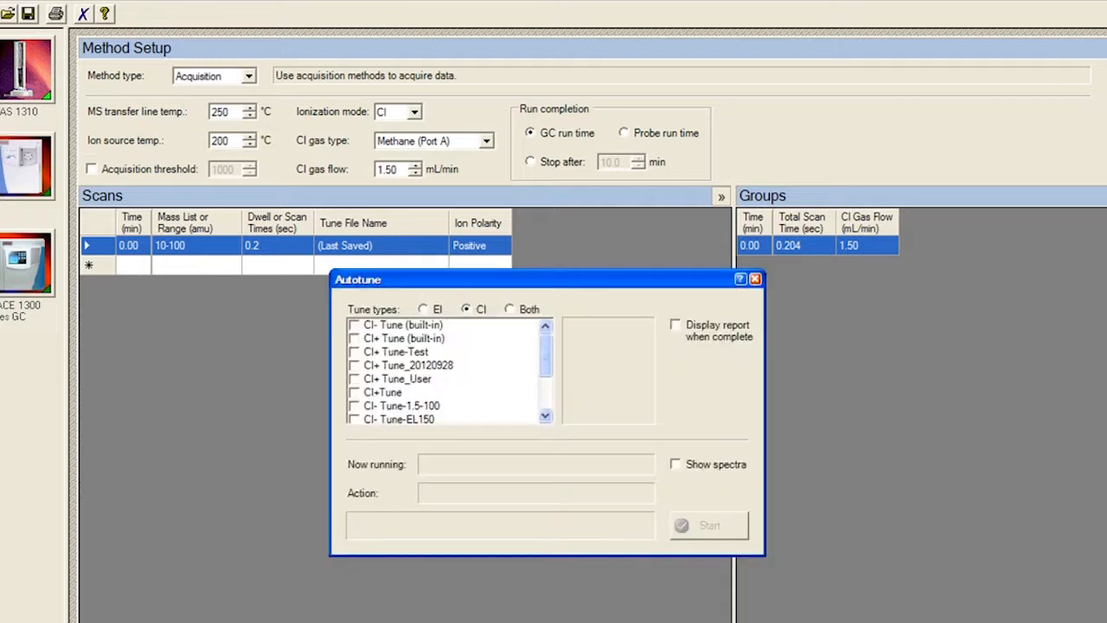
mouse_move(509, 357)
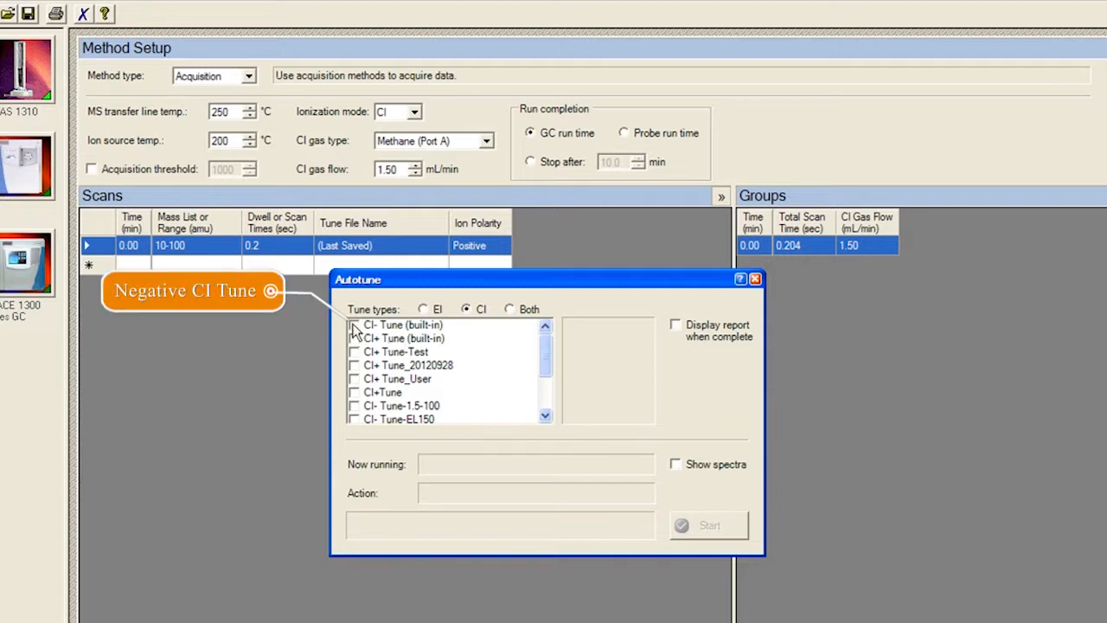
Step: Select only the built-in CI+ tune and enable the report display on completion
click(353, 337)
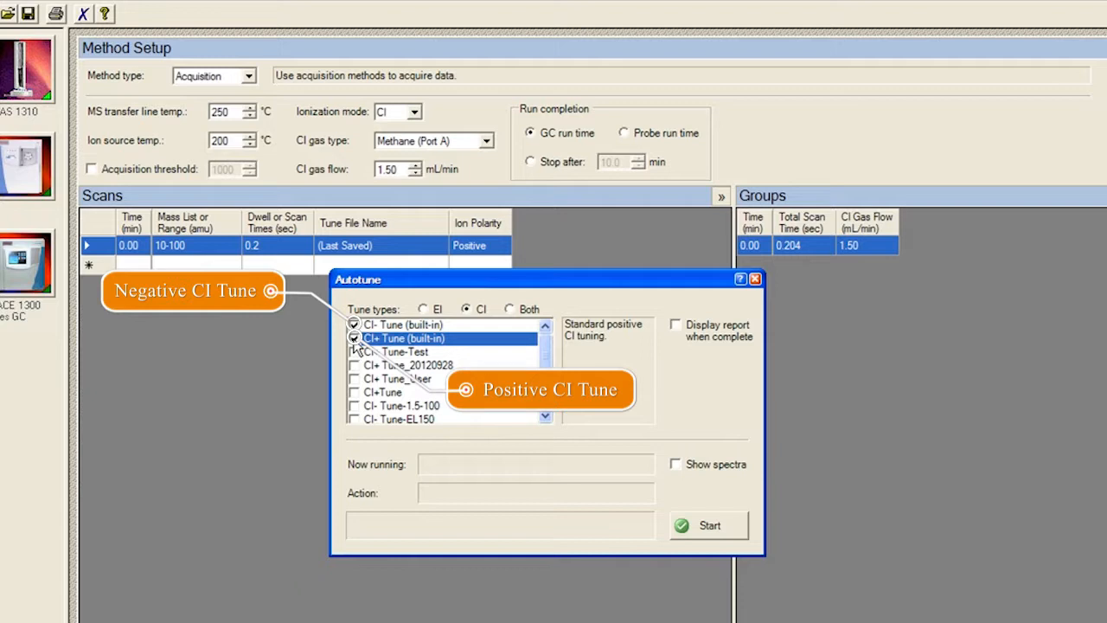
click(355, 325)
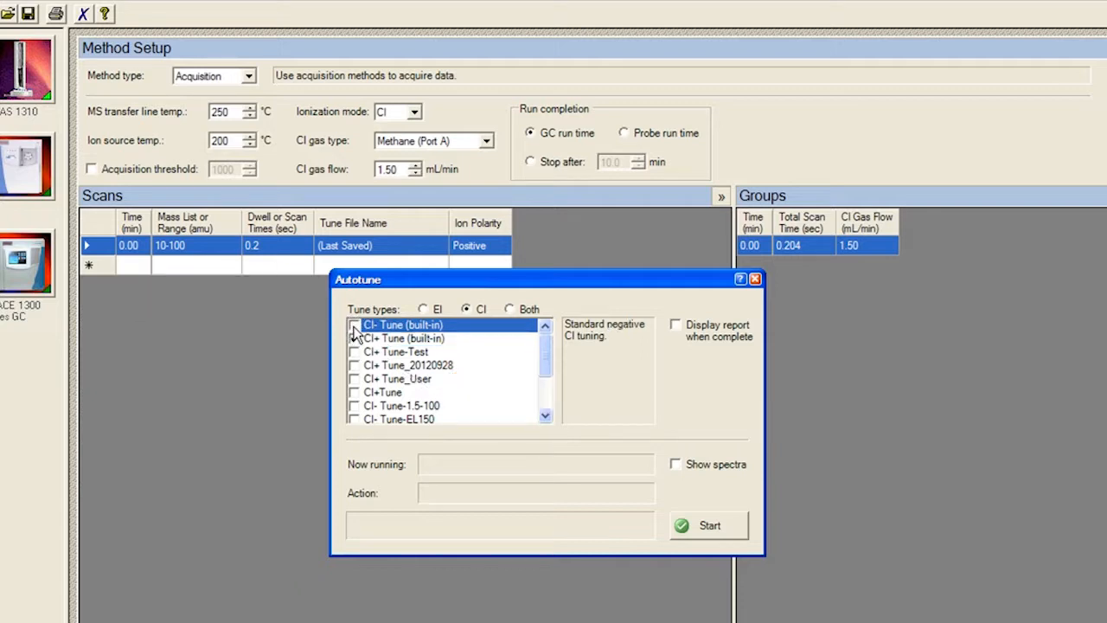
click(353, 338)
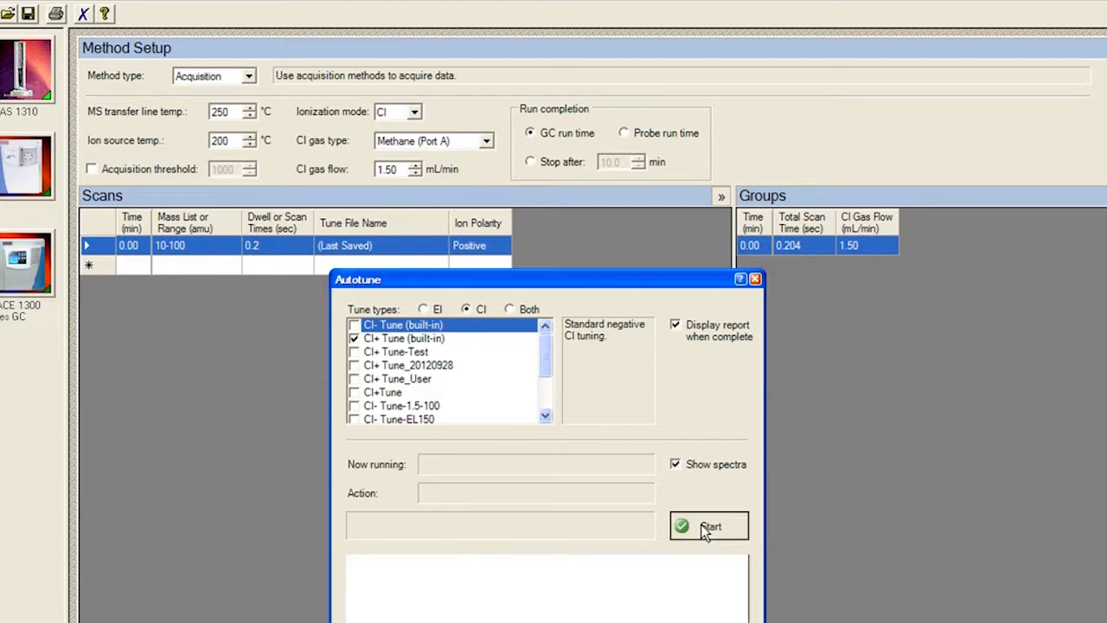
Step: Start the positive CI auto-tune and acknowledge its successful completion message
click(709, 526)
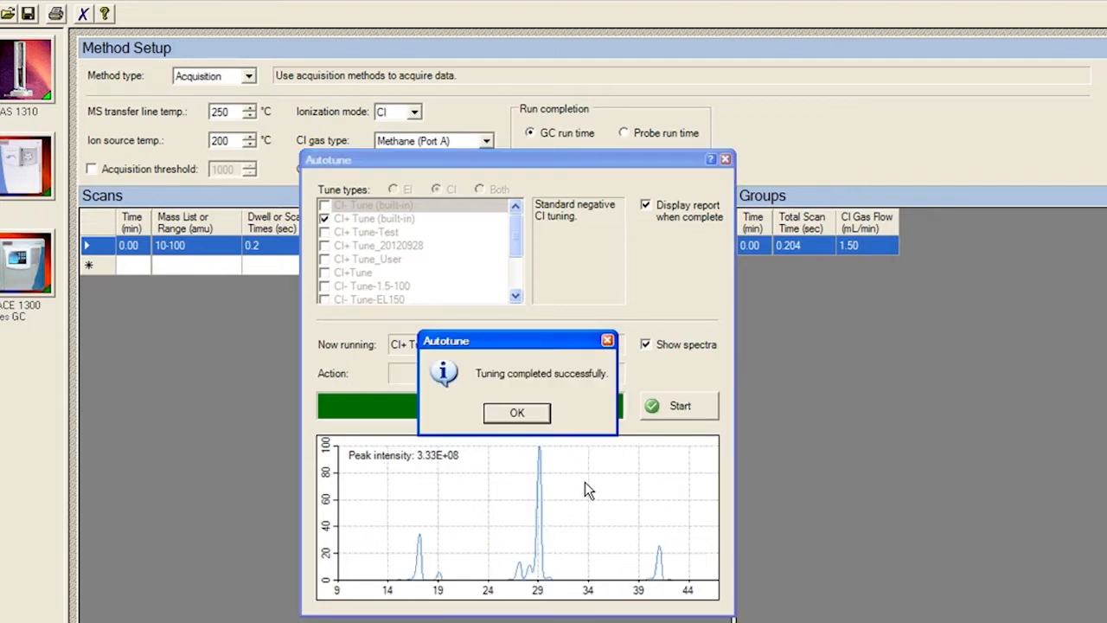
click(515, 411)
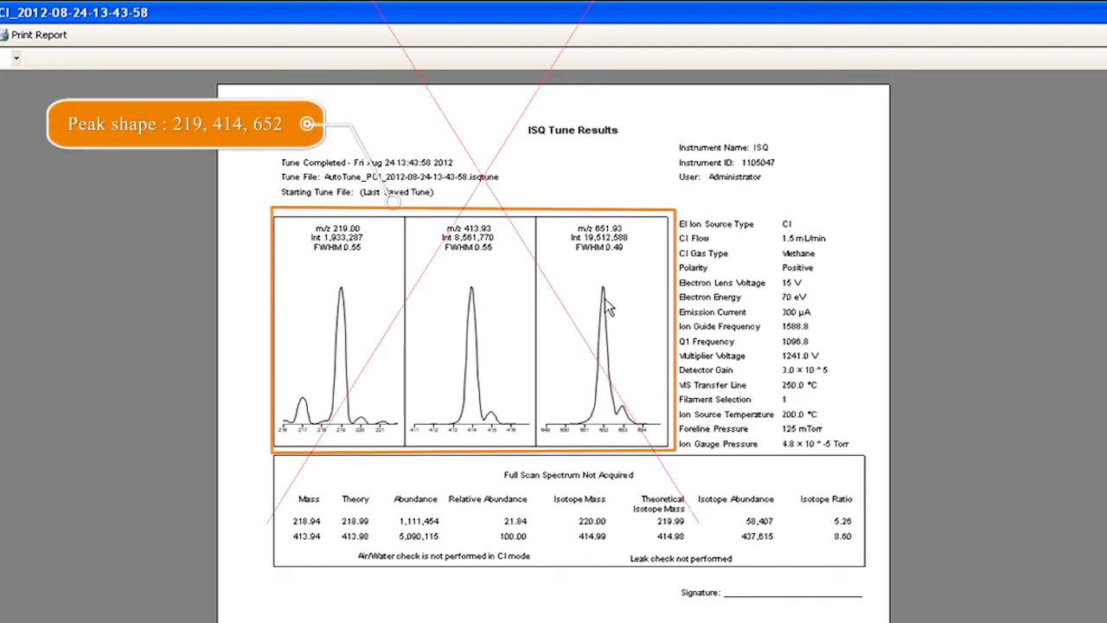
mouse_move(353, 338)
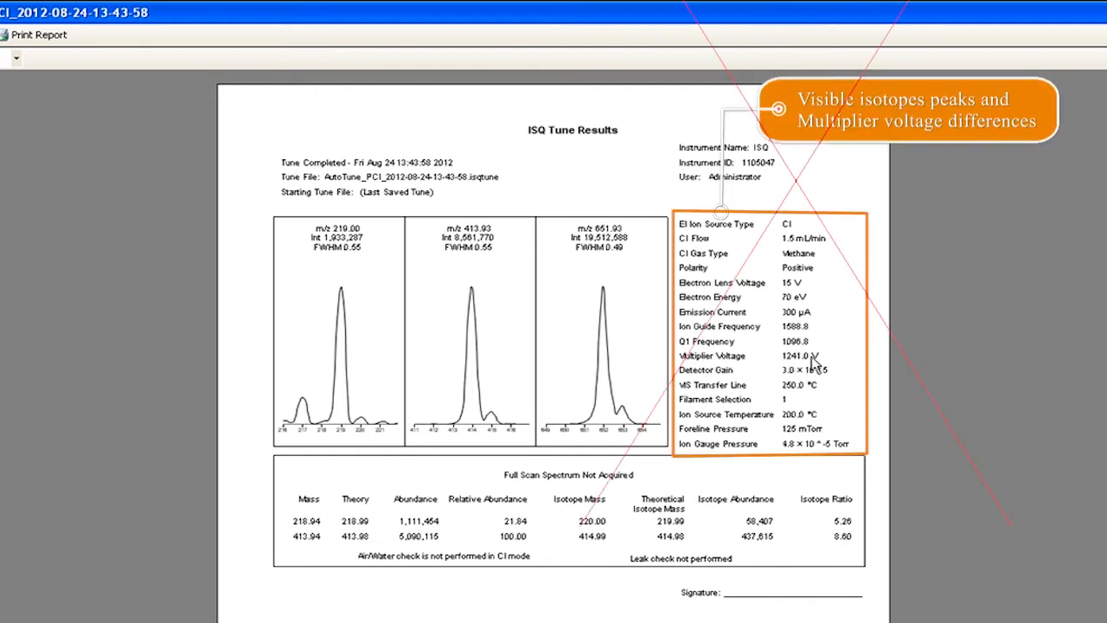
mouse_move(762, 362)
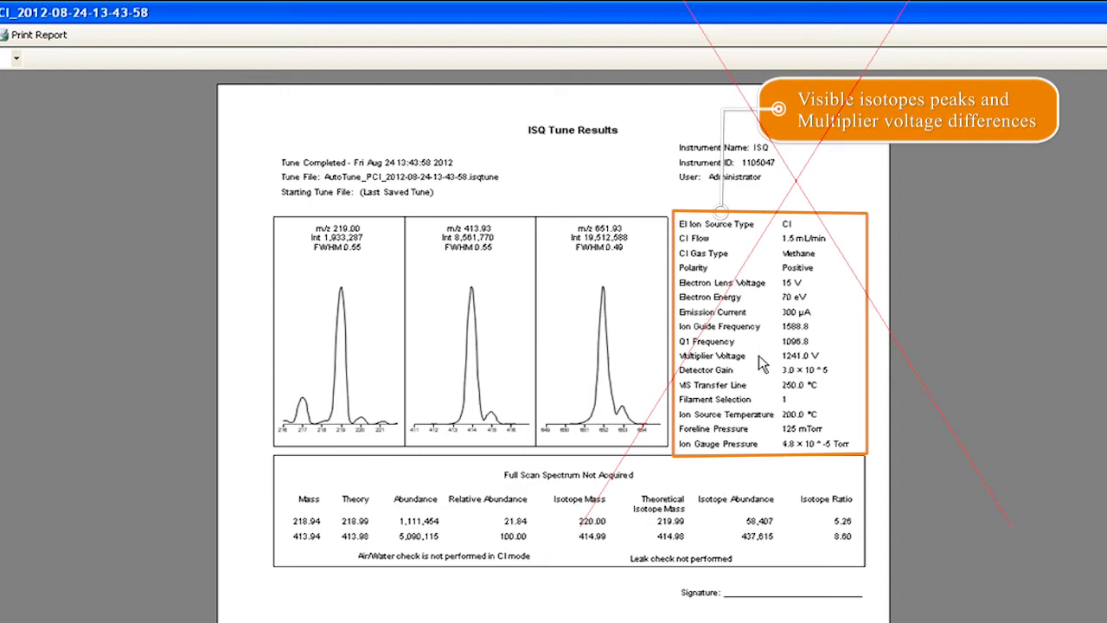
mouse_move(803, 362)
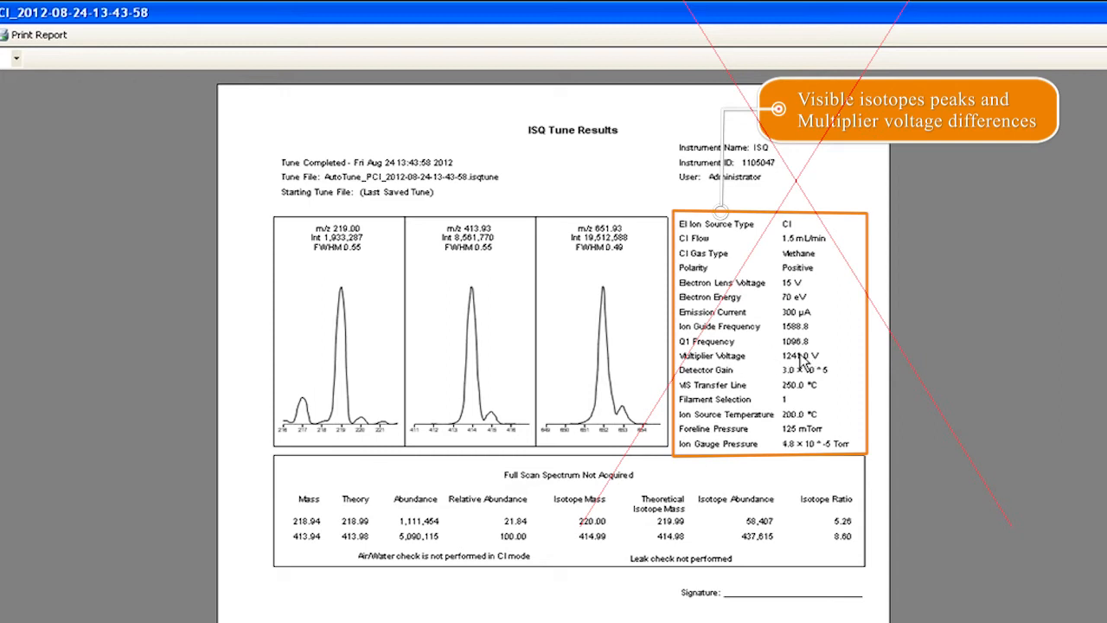